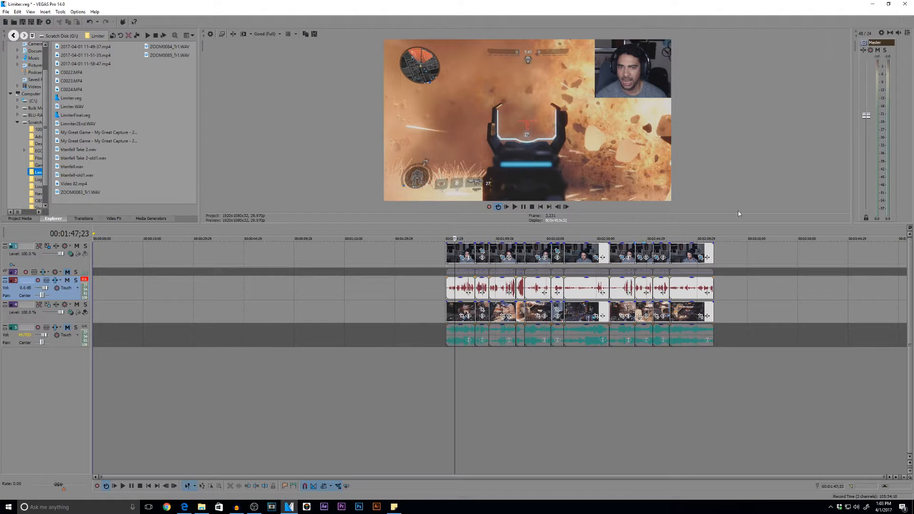
mouse_move(852, 99)
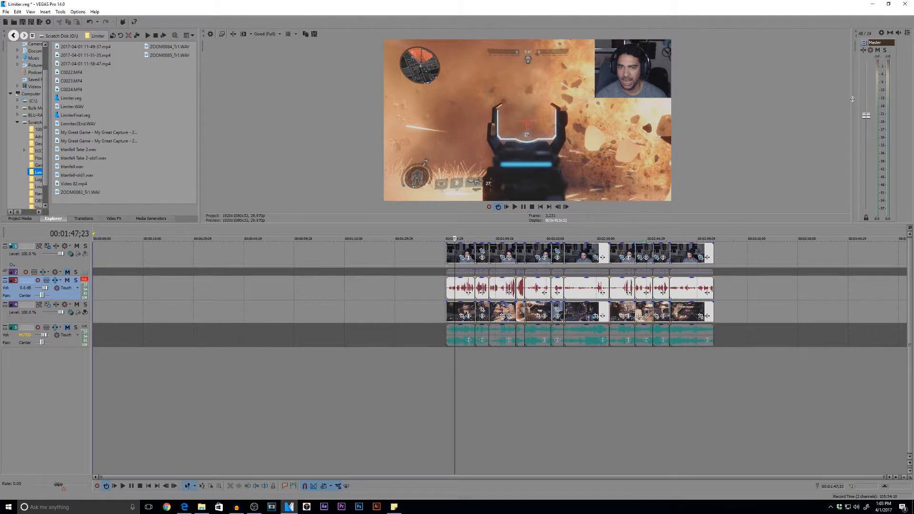
mouse_move(728, 97)
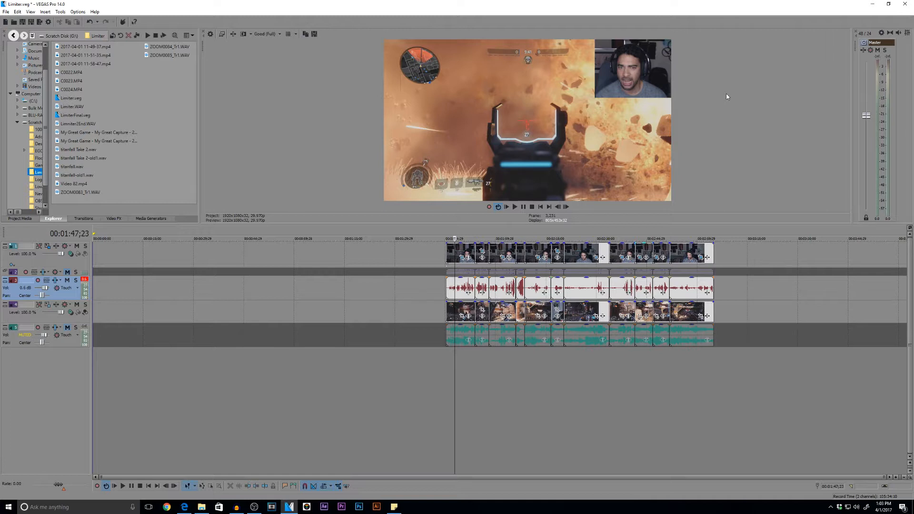
mouse_move(596, 176)
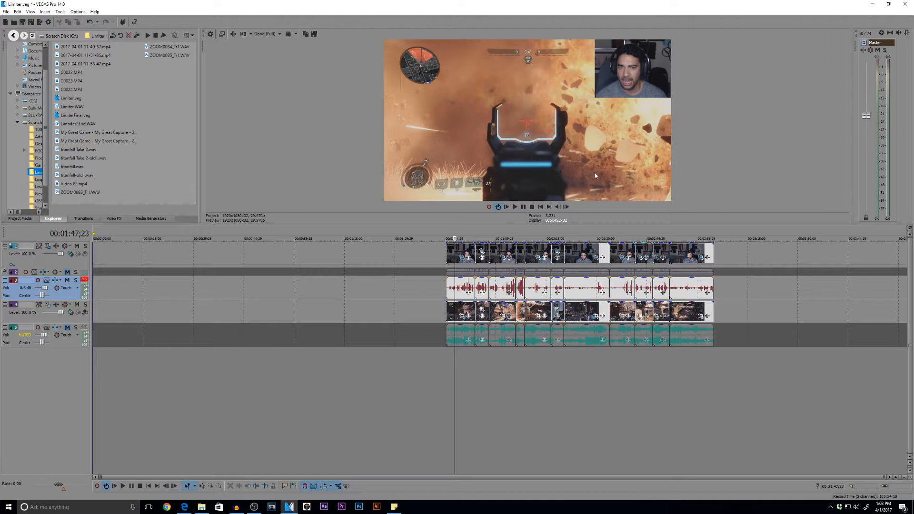
mouse_move(621, 175)
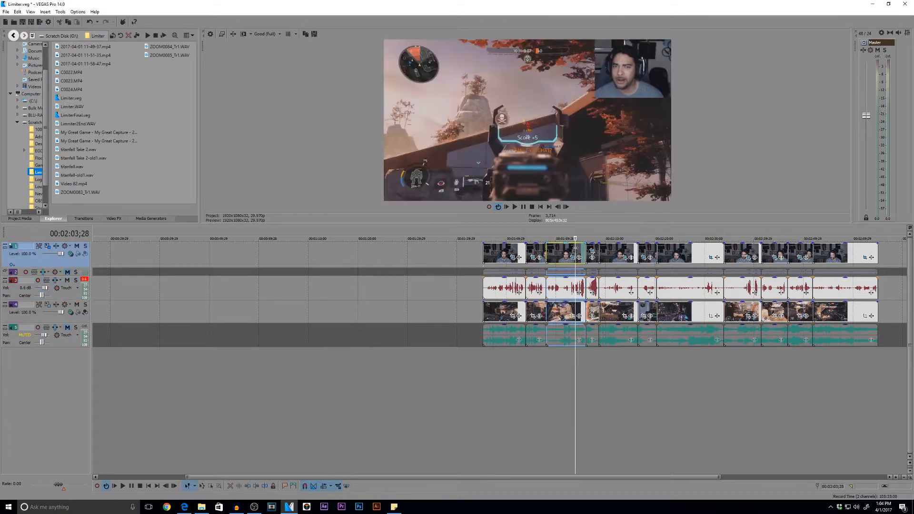
Add the Wave Hammer Surround plug-in to the master bus from the Plug-In Chooser
left_click(503, 241)
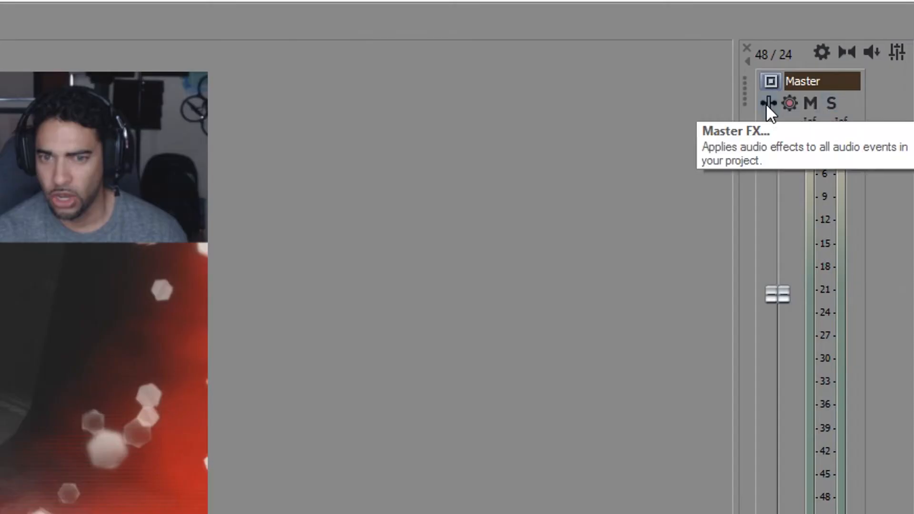
left_click(767, 103)
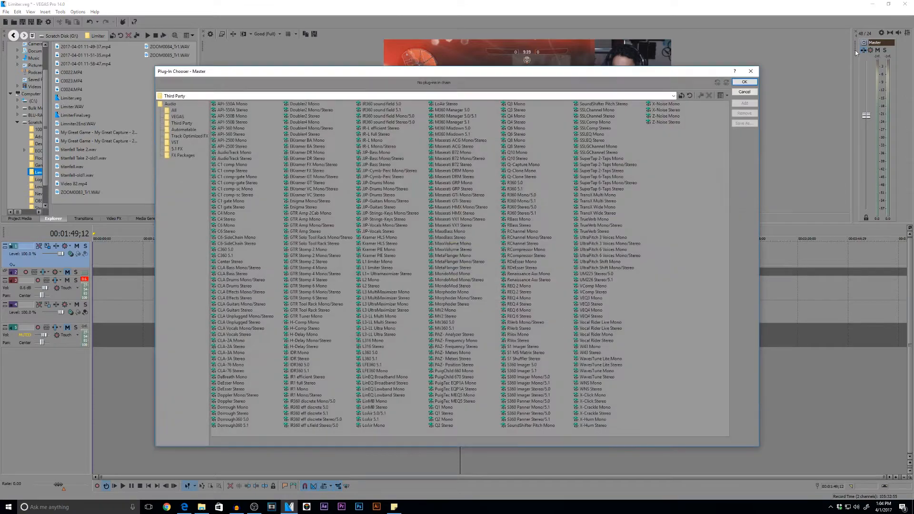
left_click(175, 116)
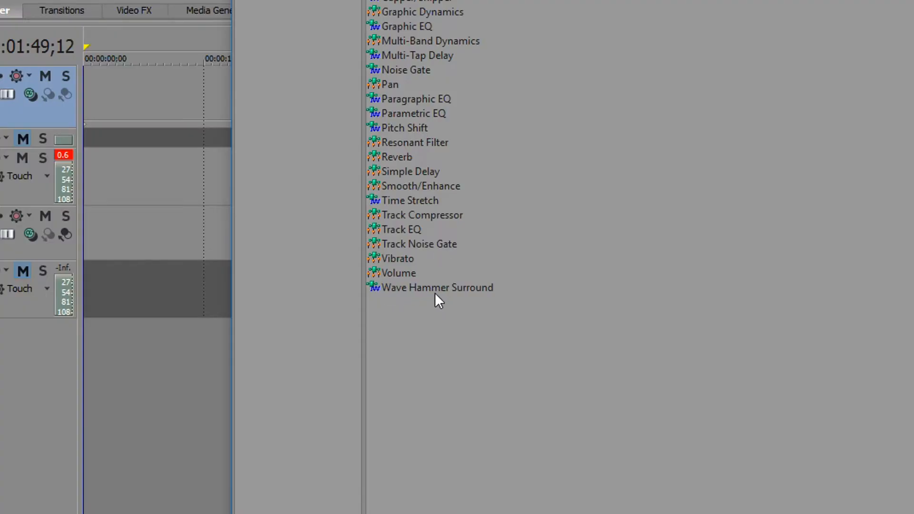
left_click(437, 287)
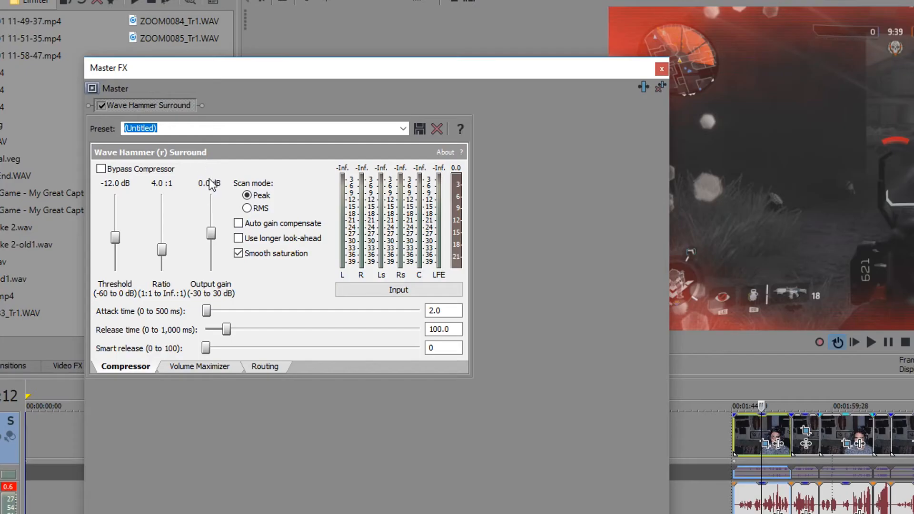
mouse_move(129, 381)
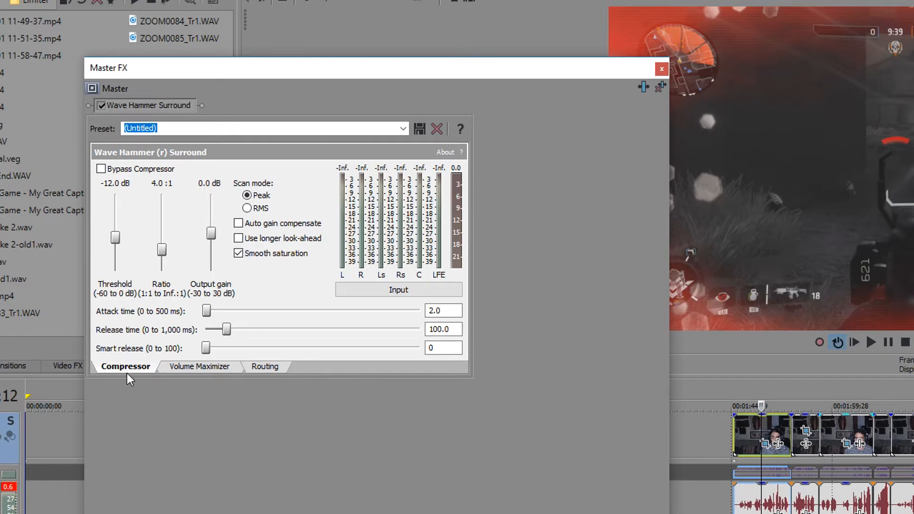
Tick Bypass Compressor in the master Wave Hammer after glancing at the Routing tab
left_click(264, 366)
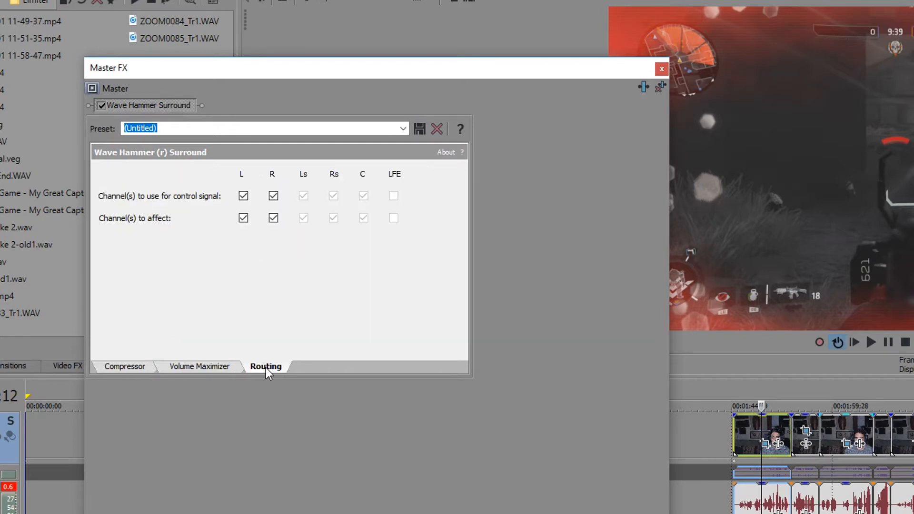
left_click(124, 365)
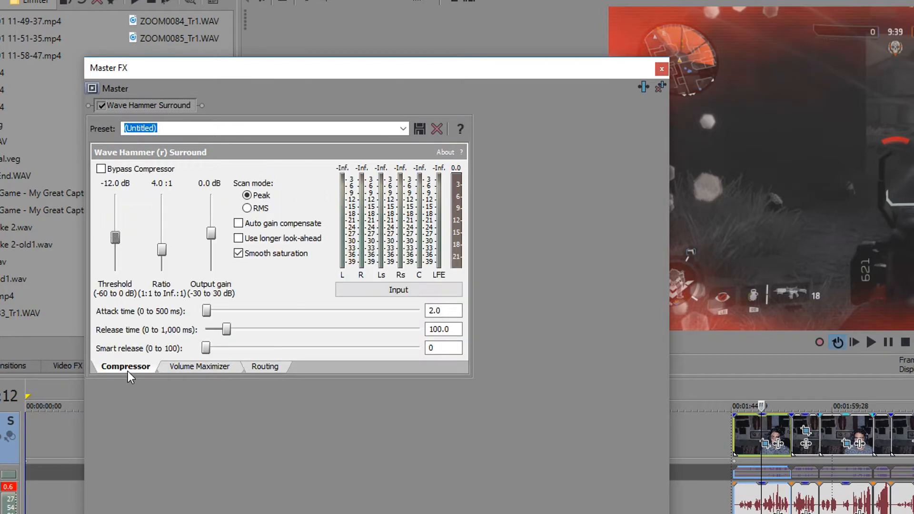
left_click(101, 169)
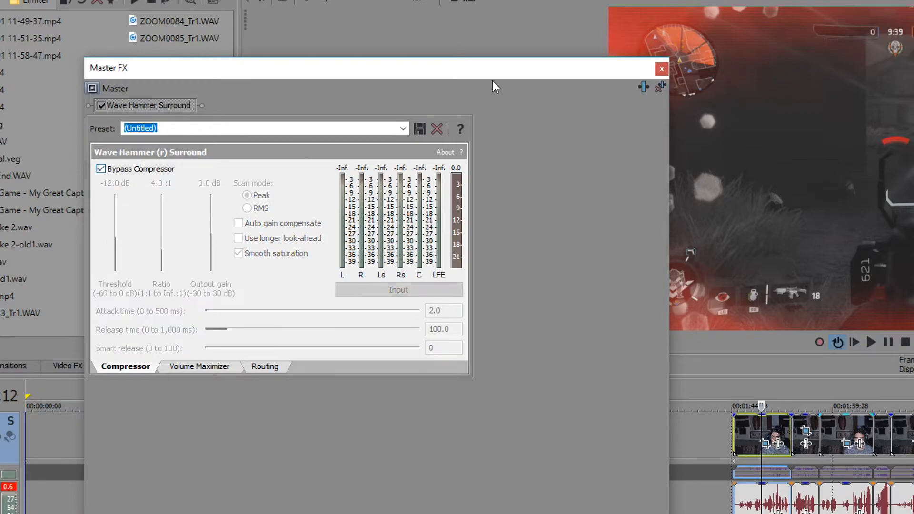
left_click(661, 68)
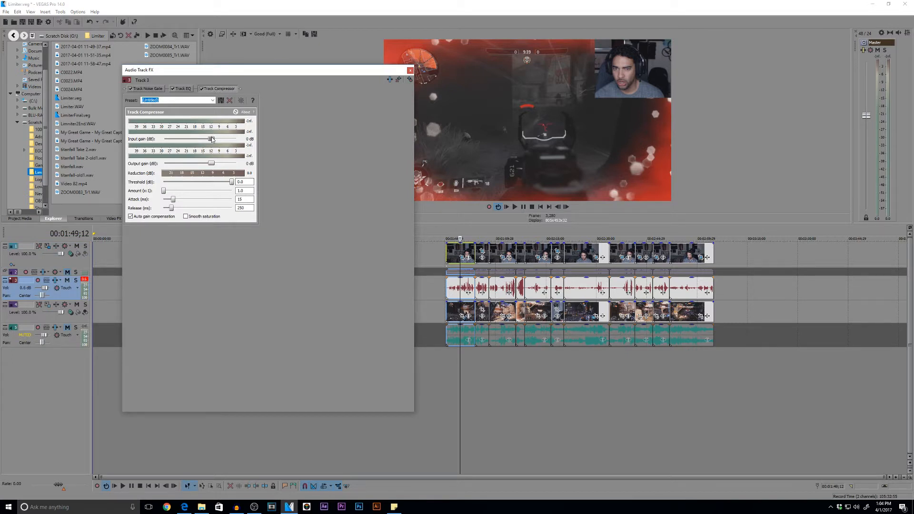
left_click(410, 70)
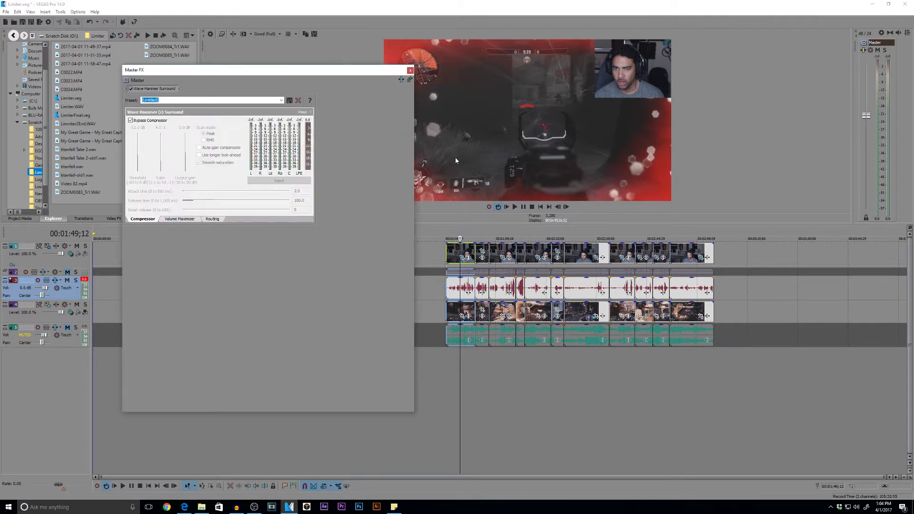
mouse_move(173, 190)
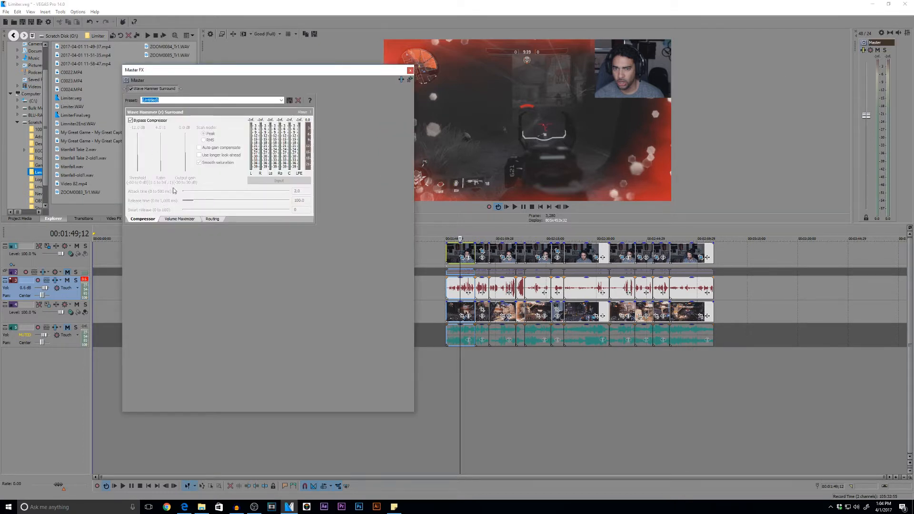
Lower the Volume Maximizer output level slider to -0.7 dB
left_click(179, 219)
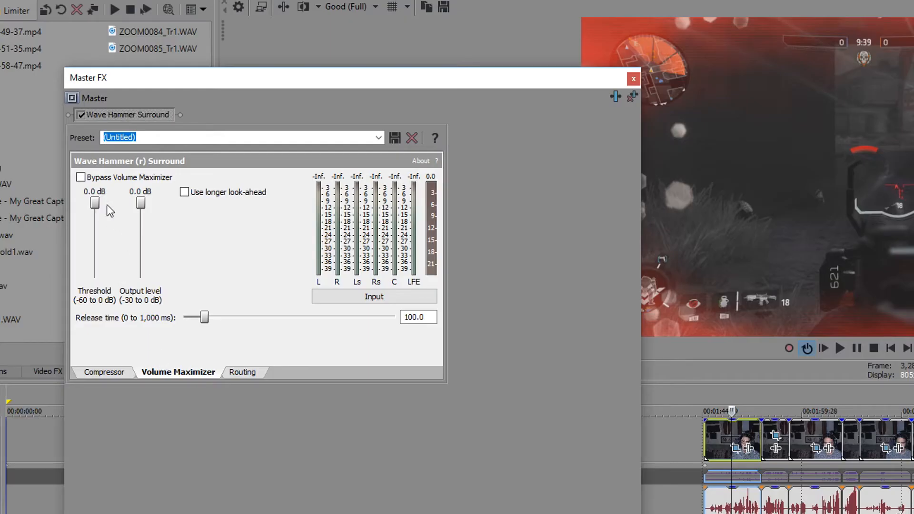
mouse_move(124, 317)
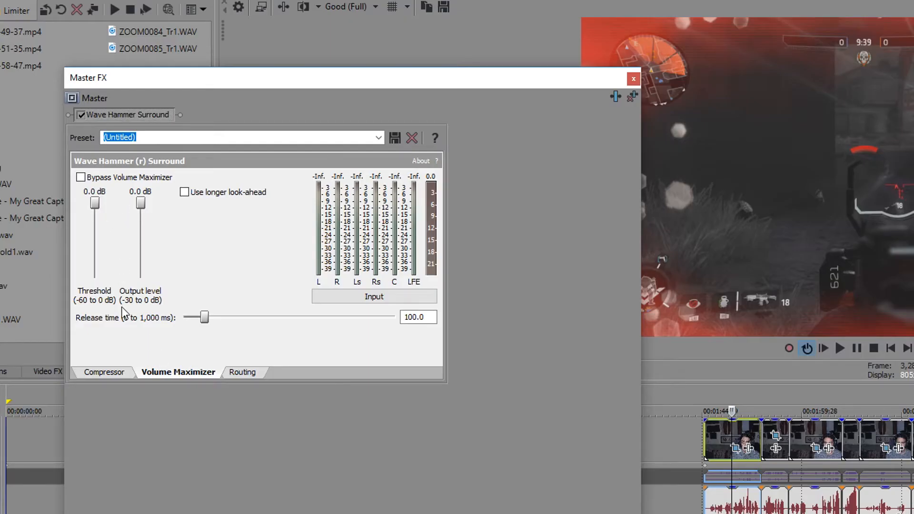
mouse_move(109, 301)
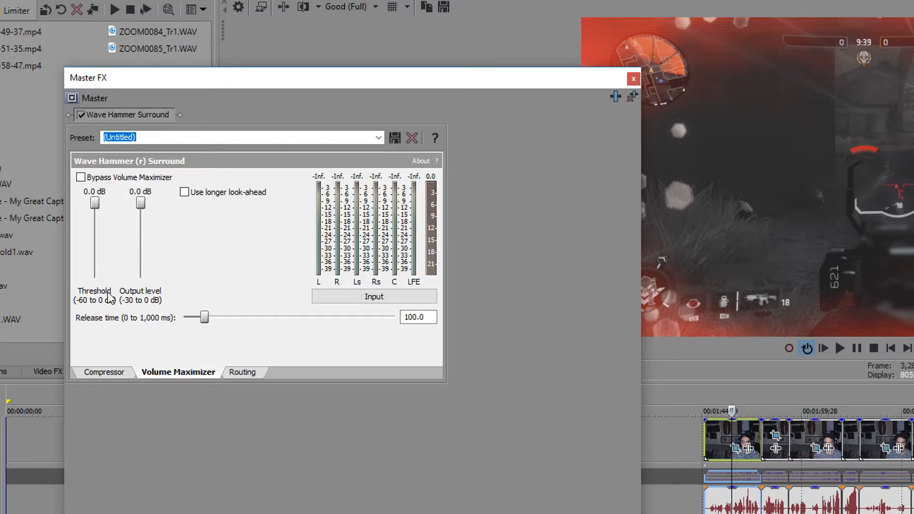
mouse_move(106, 280)
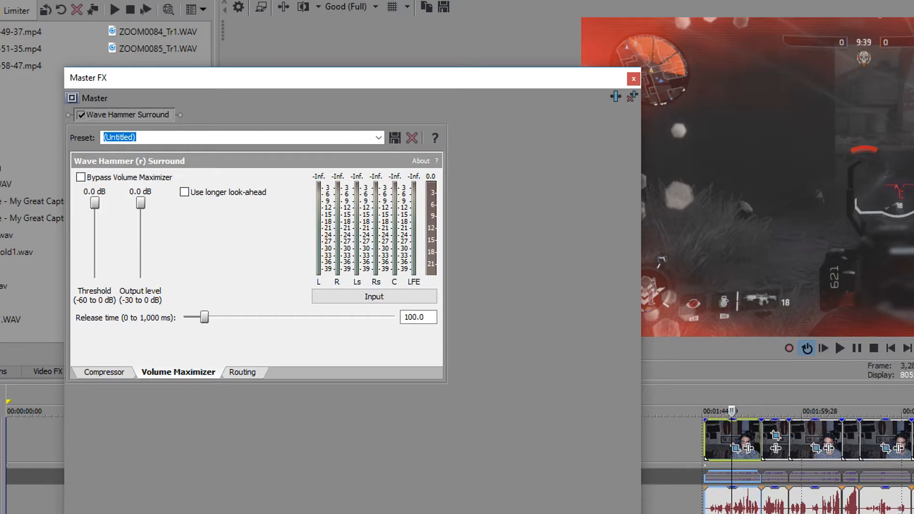
mouse_move(137, 307)
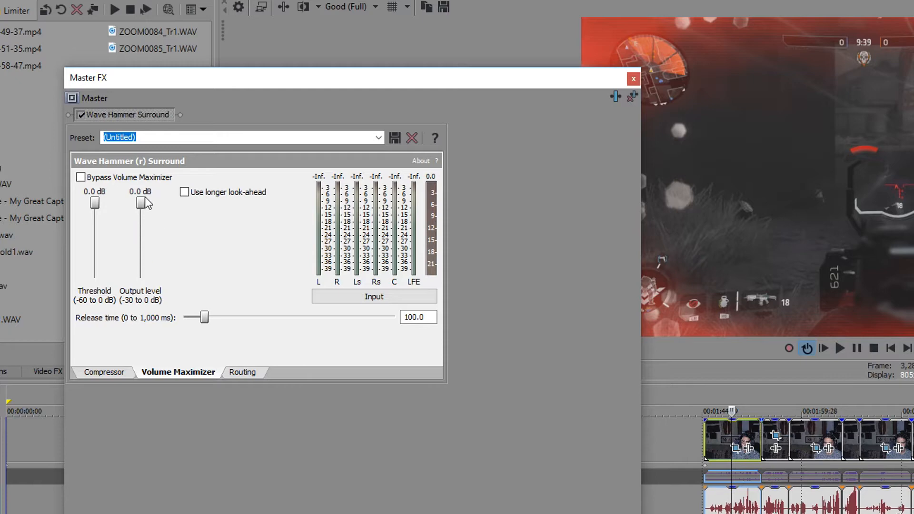
left_click_drag(142, 203, 141, 206)
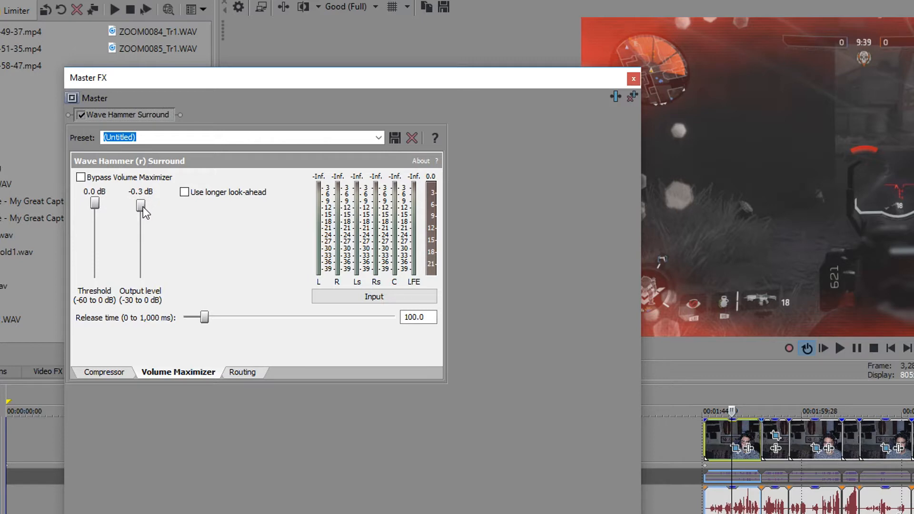
left_click_drag(141, 206, 141, 209)
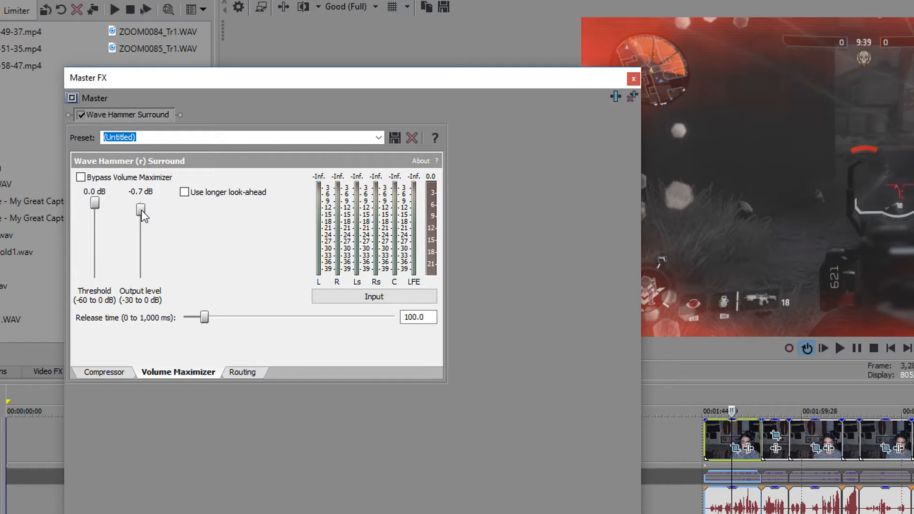
left_click_drag(140, 210, 140, 202)
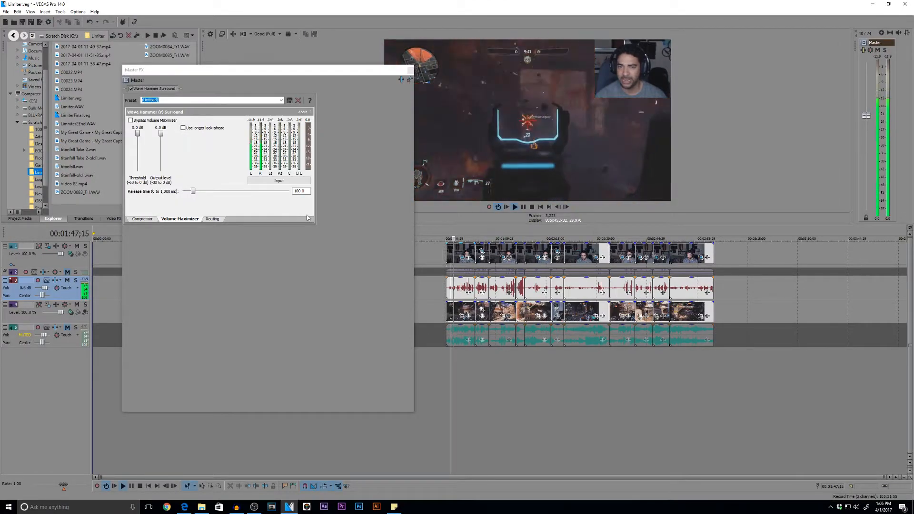
Try the maximizer output level down to about -2.5 dB, then return it to 0.0 dB
left_click(141, 219)
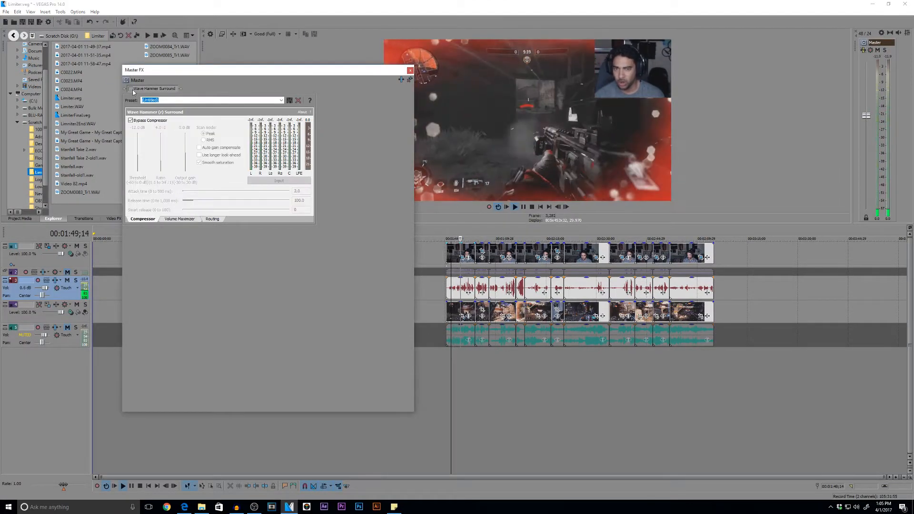
left_click(179, 219)
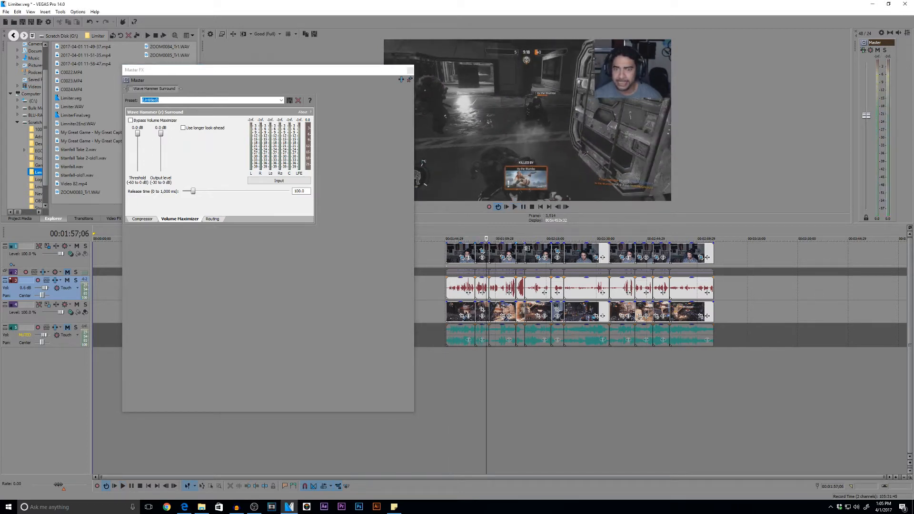
mouse_move(849, 179)
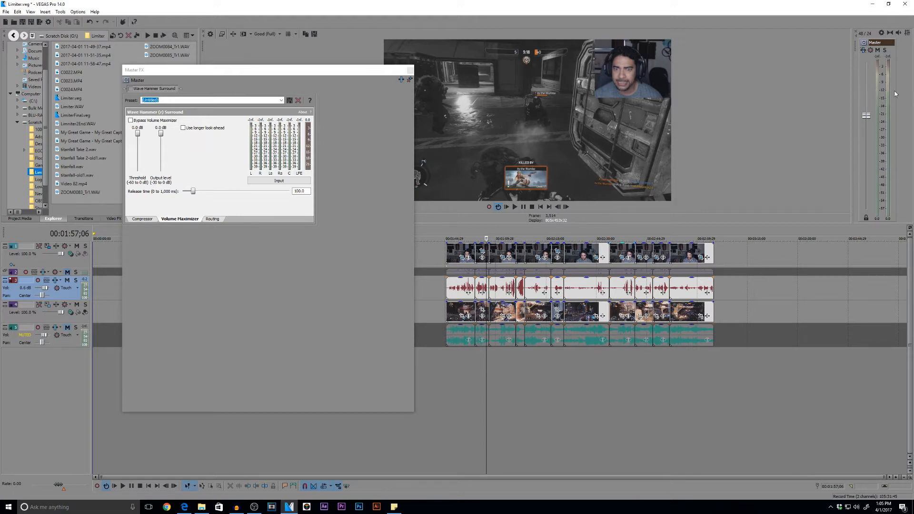
mouse_move(883, 92)
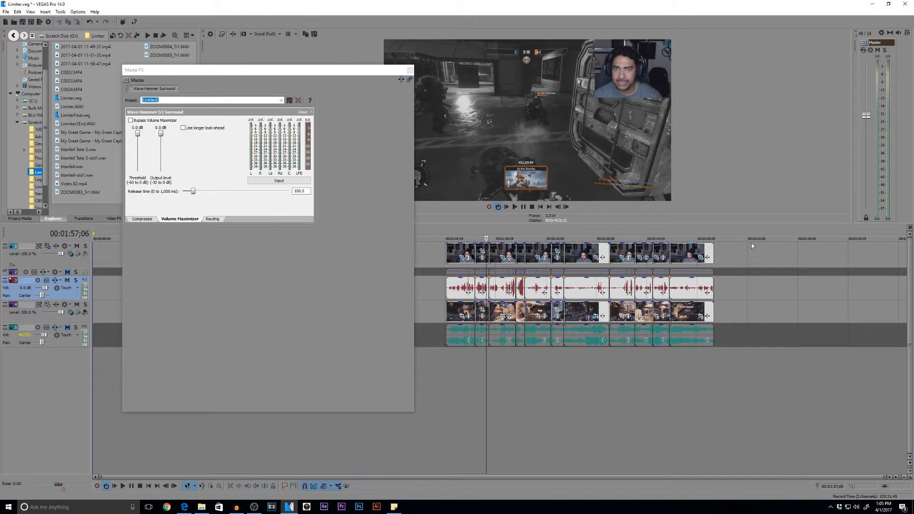
mouse_move(878, 71)
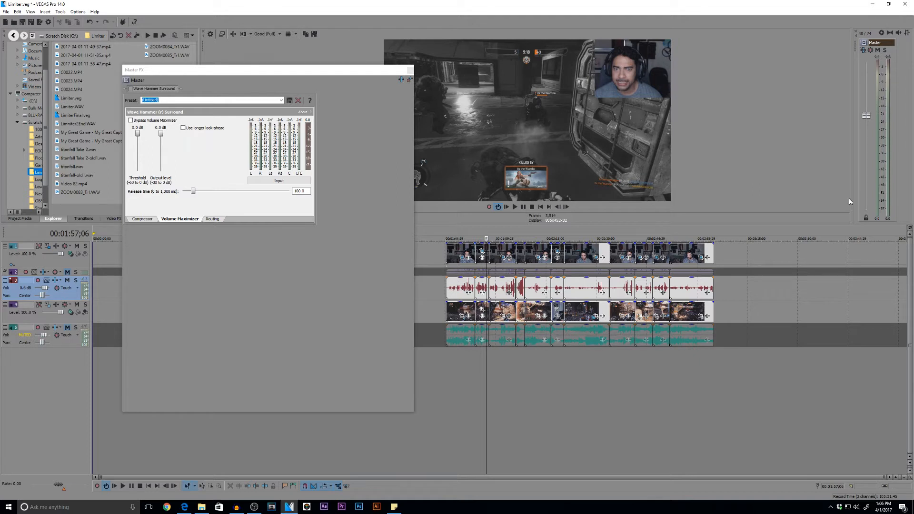
mouse_move(880, 207)
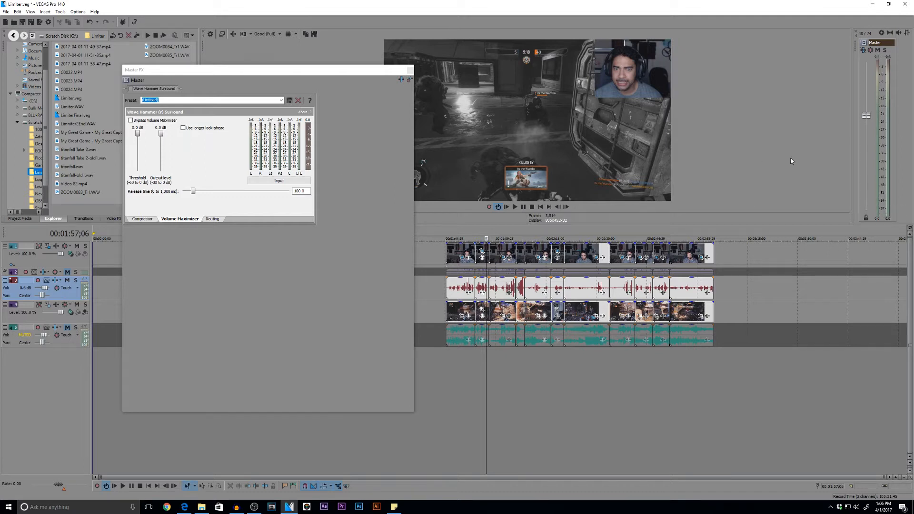
mouse_move(871, 94)
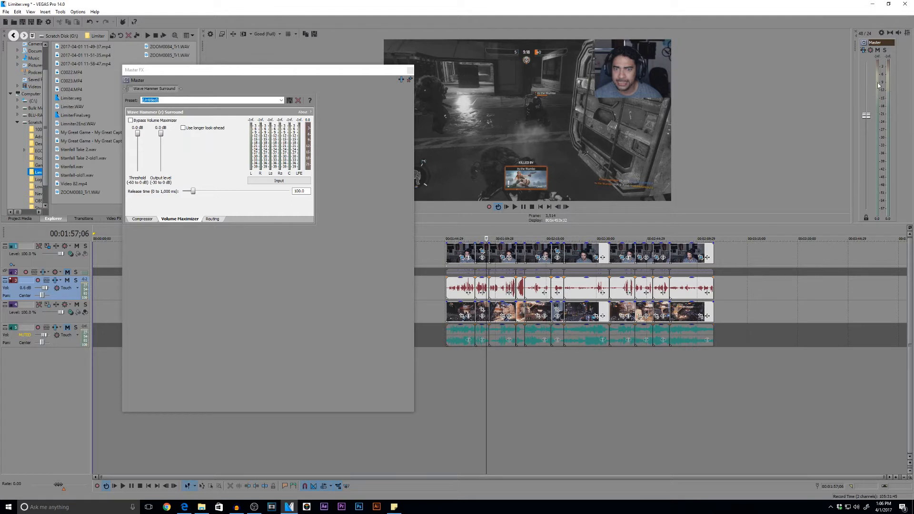
mouse_move(882, 88)
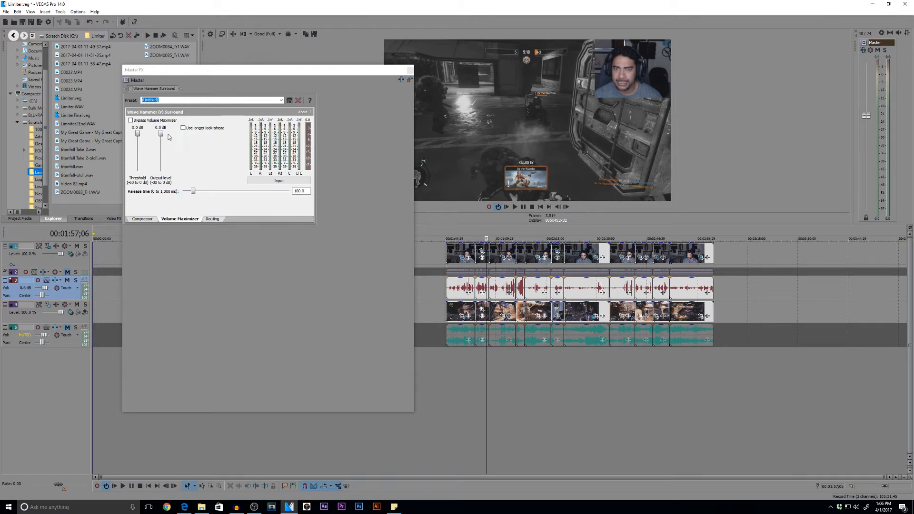
mouse_move(870, 61)
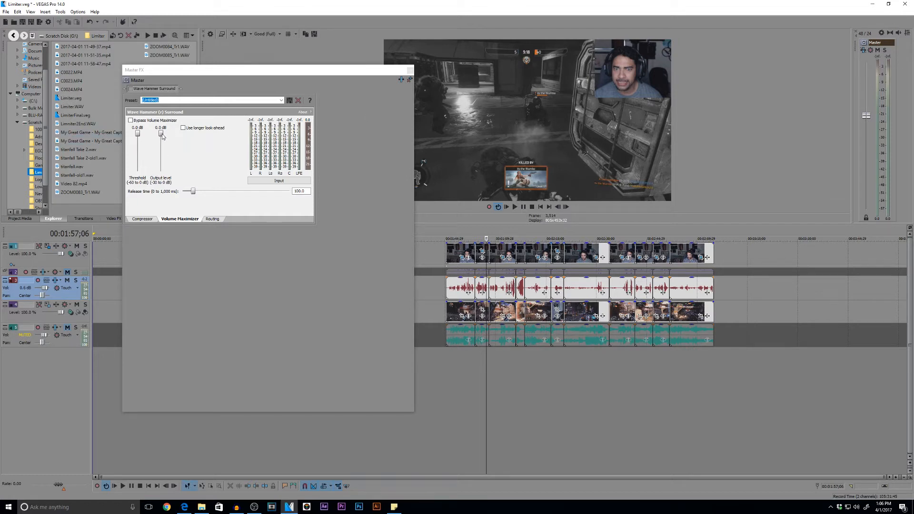
left_click_drag(161, 134, 161, 140)
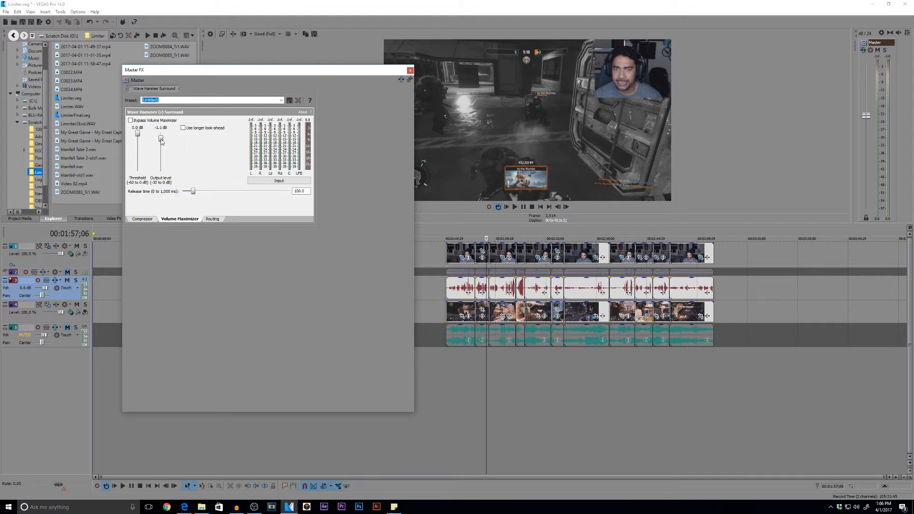
left_click_drag(161, 139, 161, 141)
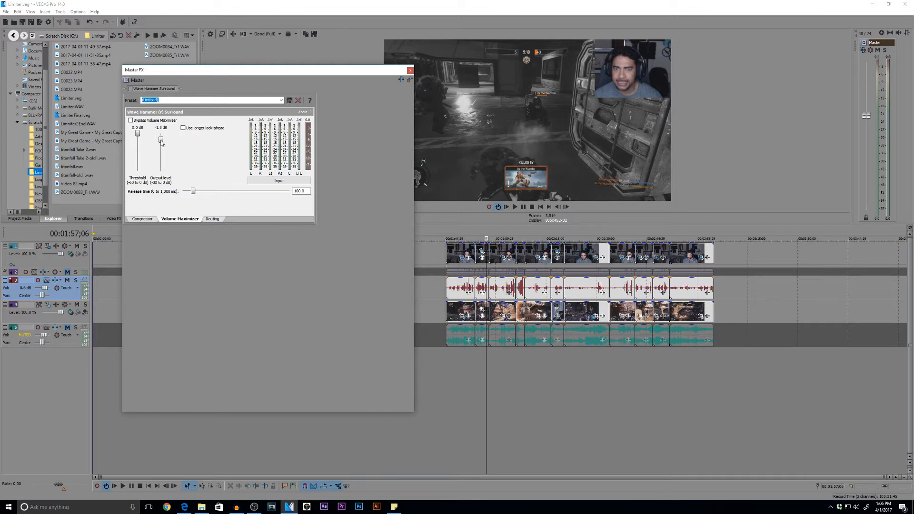
left_click_drag(161, 140, 162, 144)
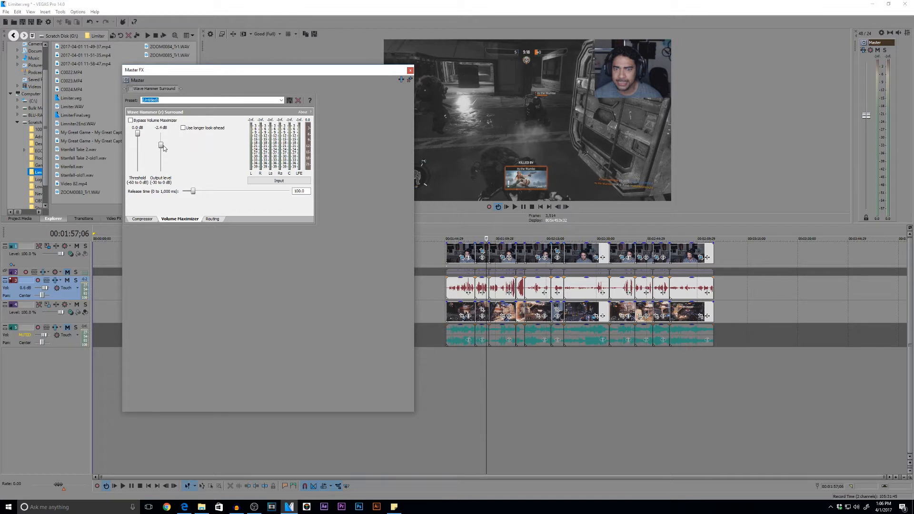
left_click_drag(162, 145, 162, 146)
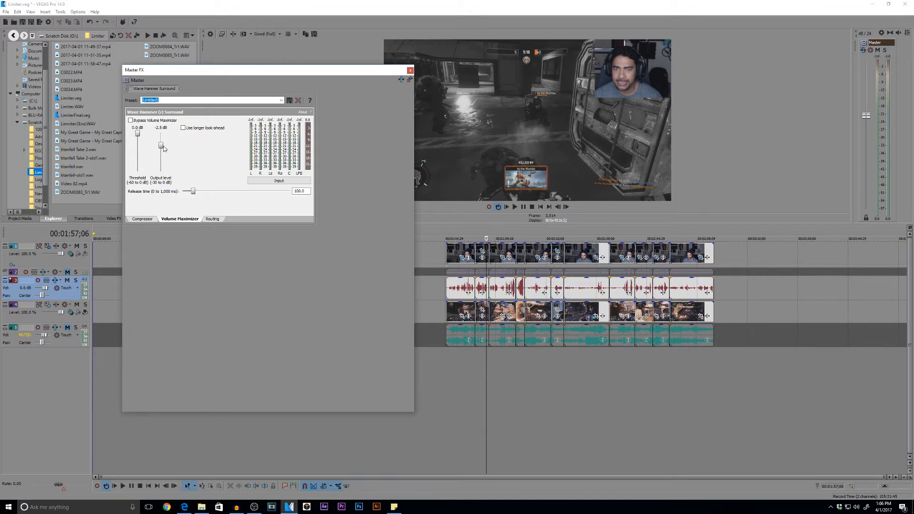
left_click_drag(162, 145, 162, 132)
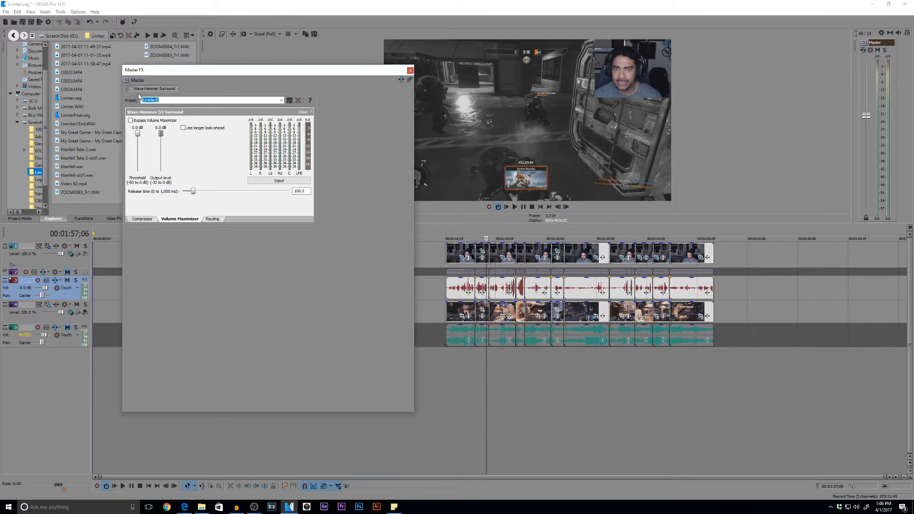
Enable Wave Hammer Surround and drag the maximizer threshold to -5.7 dB while listening
left_click(143, 219)
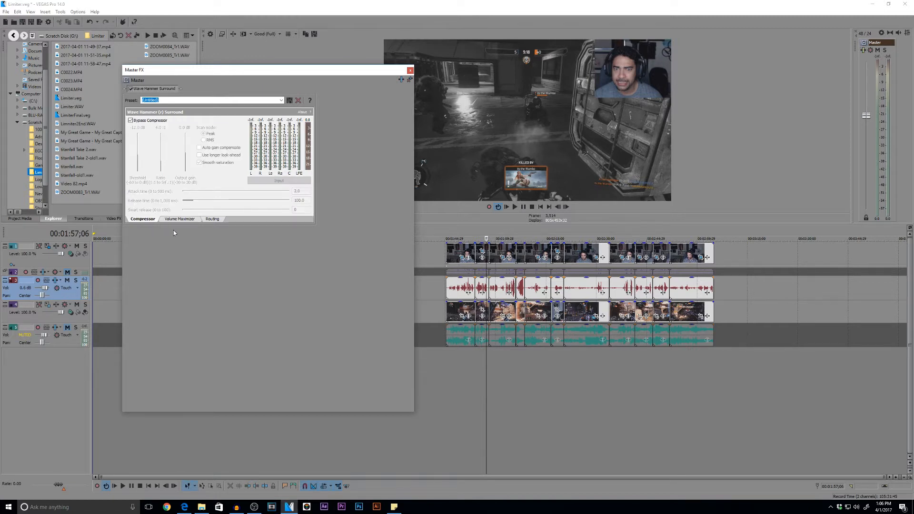
left_click(179, 219)
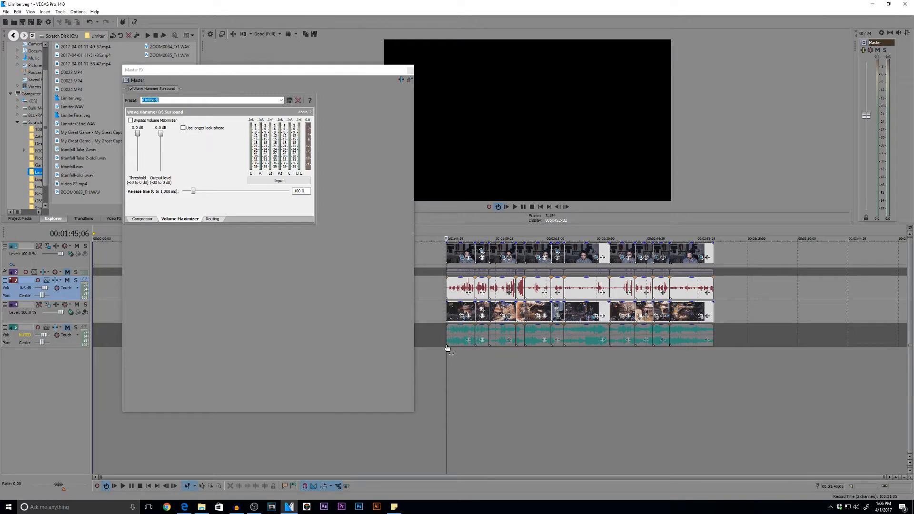
mouse_move(443, 341)
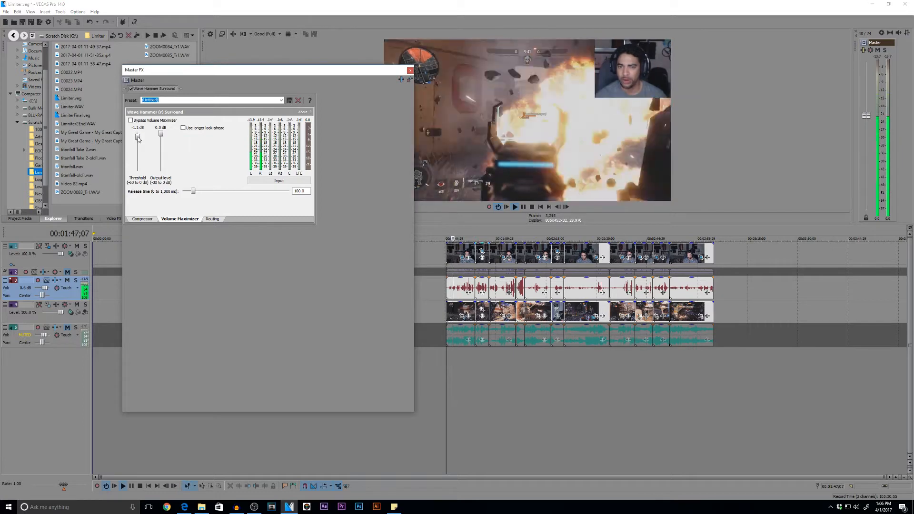
left_click_drag(138, 137, 137, 147)
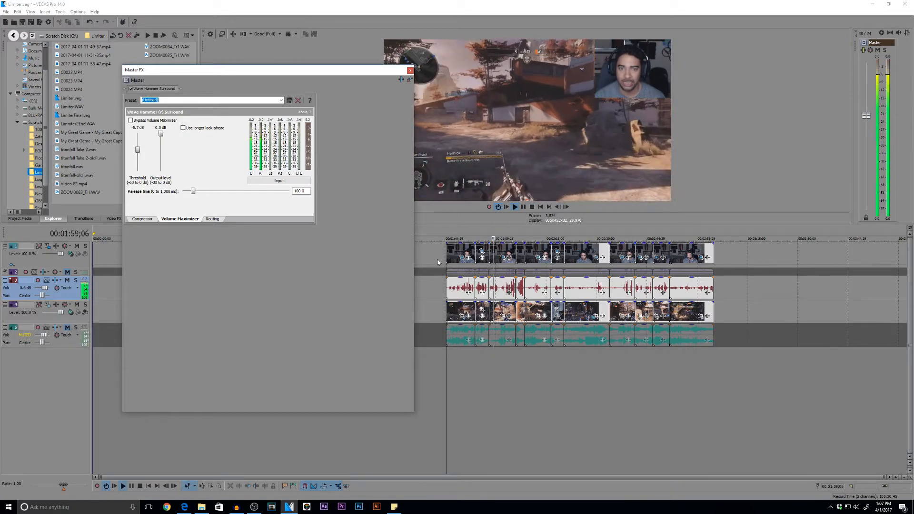
left_click(523, 207)
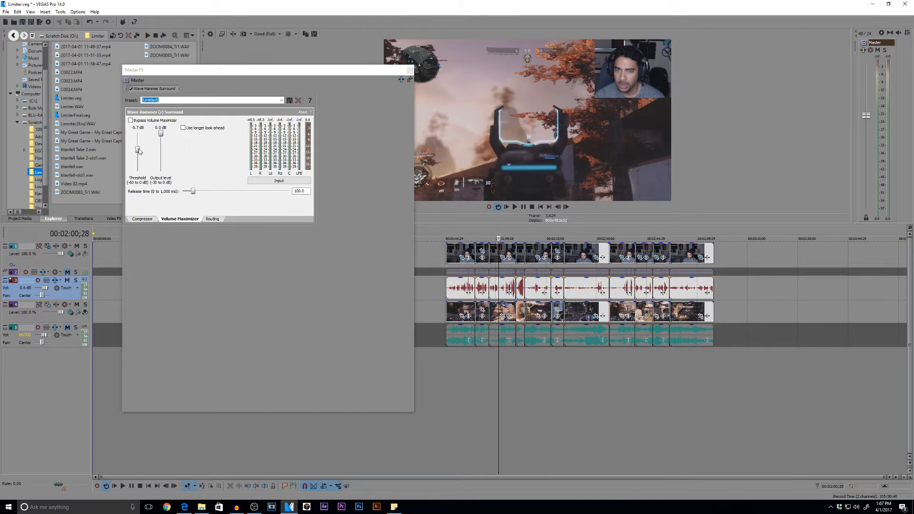
mouse_move(169, 177)
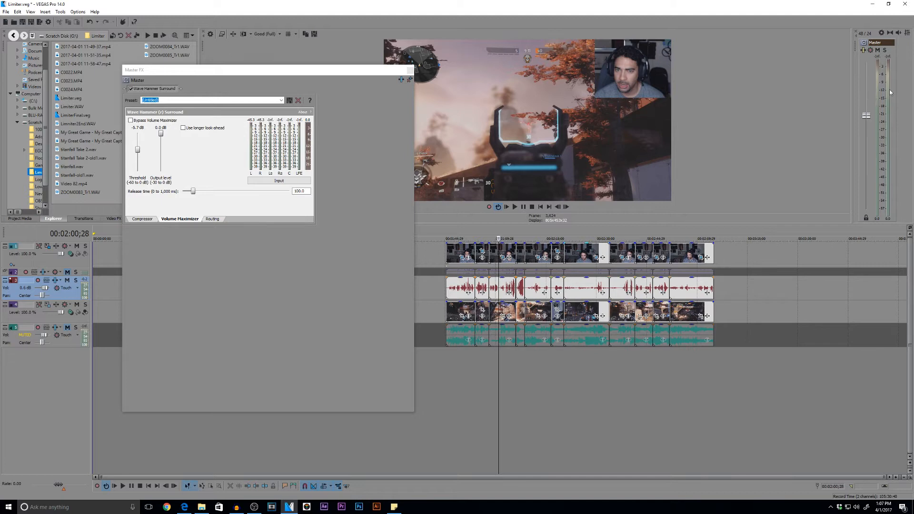
mouse_move(875, 74)
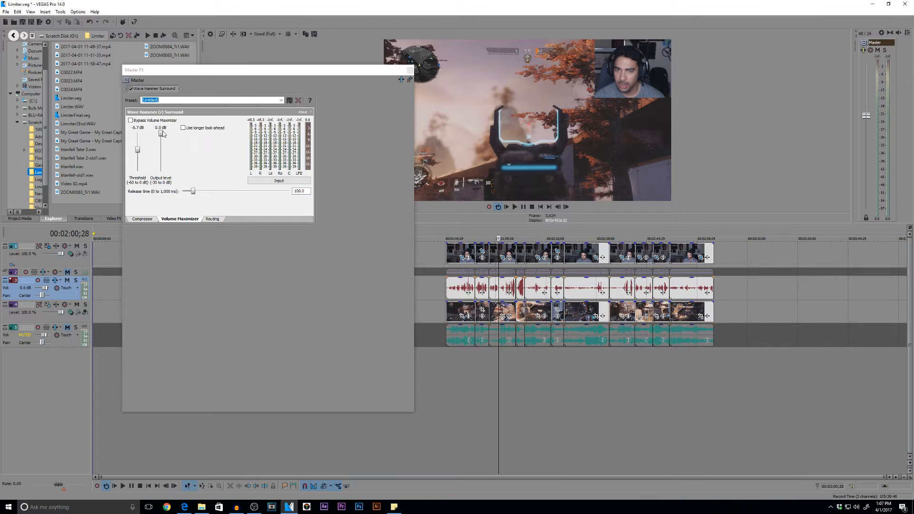
Drag the maximizer output level down in stages to -4.1 dB
left_click_drag(162, 134, 162, 138)
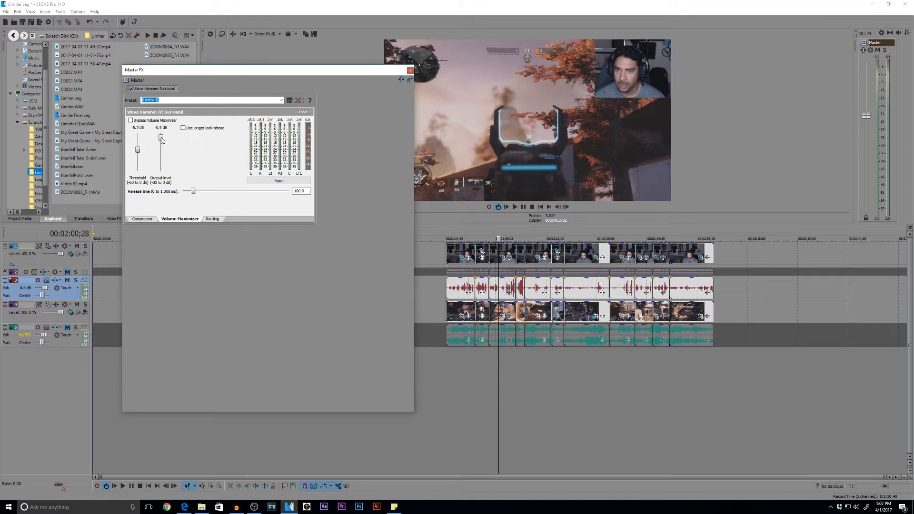
left_click_drag(160, 138, 161, 141)
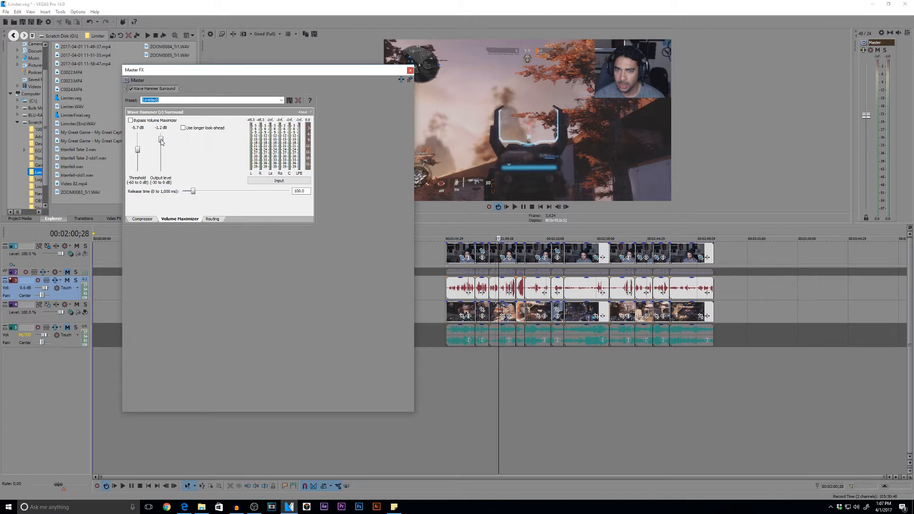
left_click_drag(161, 140, 161, 144)
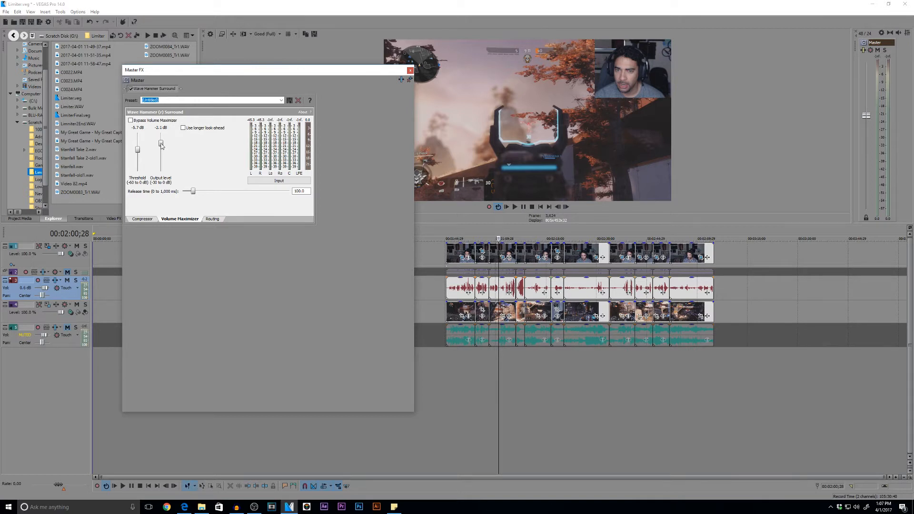
left_click_drag(161, 145, 161, 147)
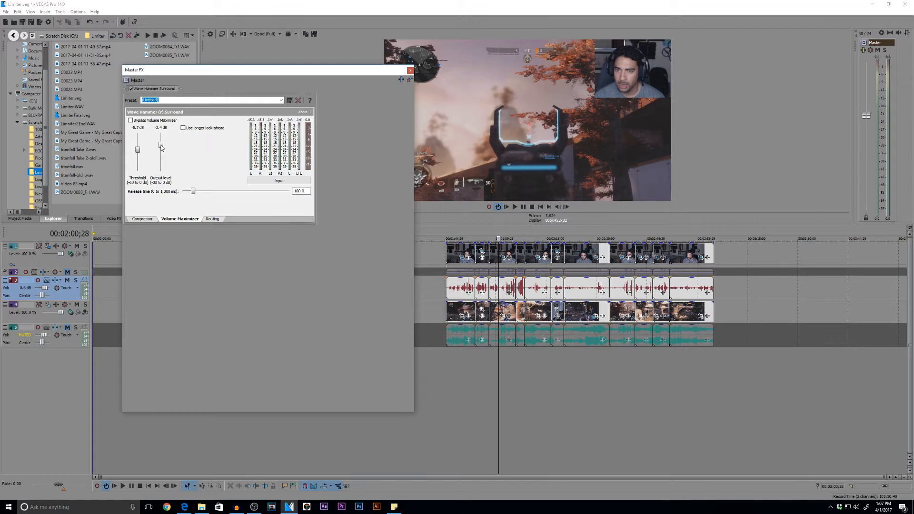
left_click_drag(162, 145, 163, 150)
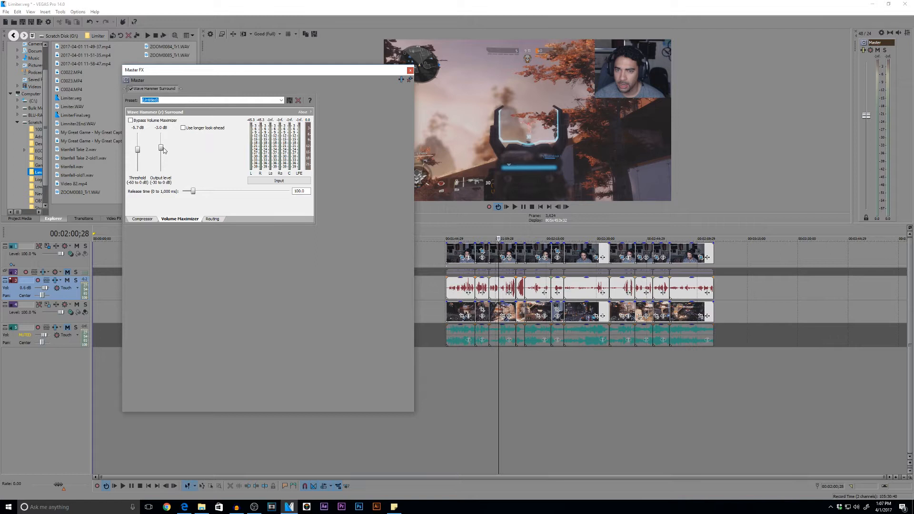
left_click_drag(162, 149, 162, 152)
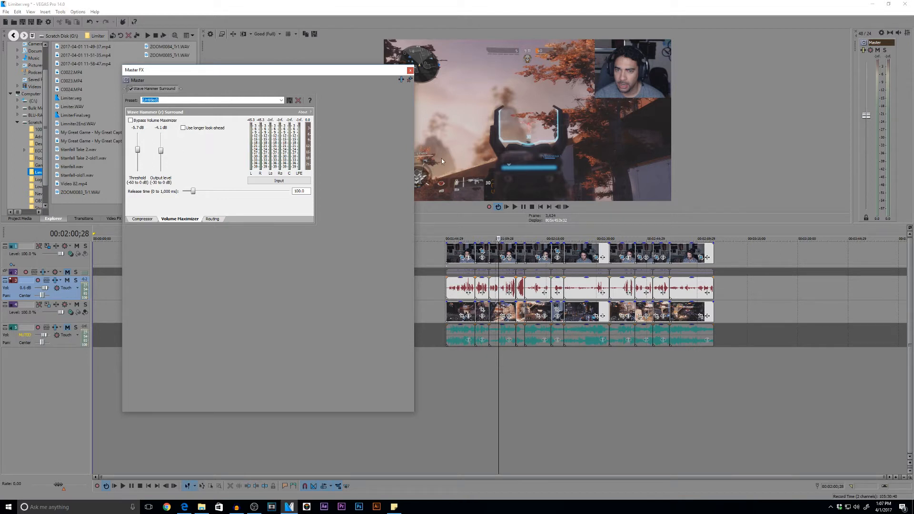
Play the project back to hear the limited master mix
left_click(507, 207)
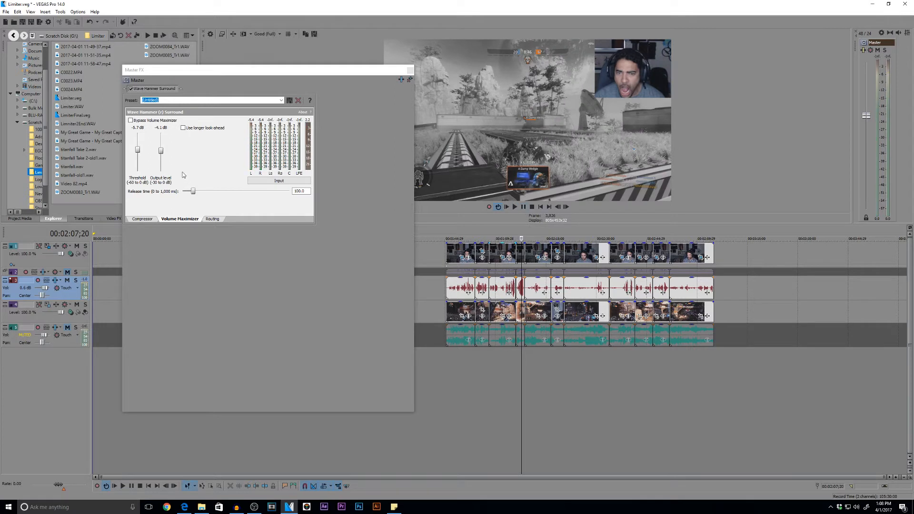
mouse_move(147, 158)
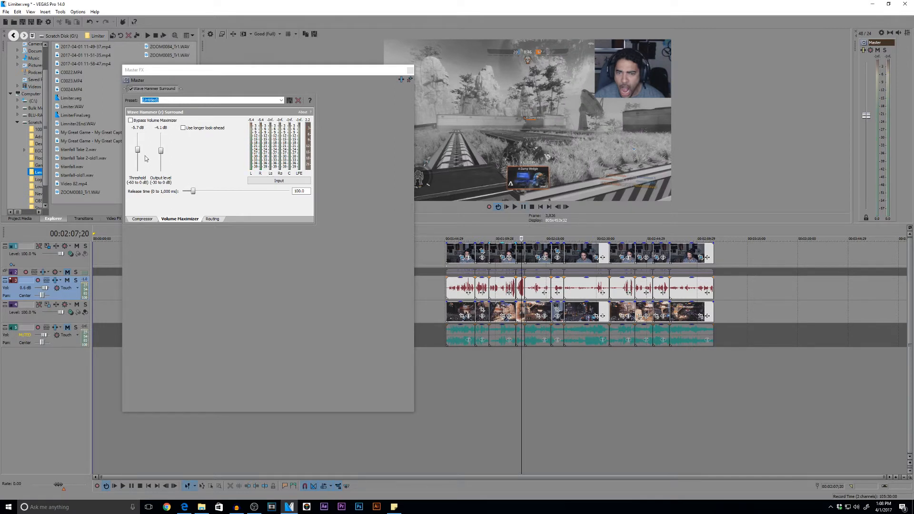
mouse_move(104, 110)
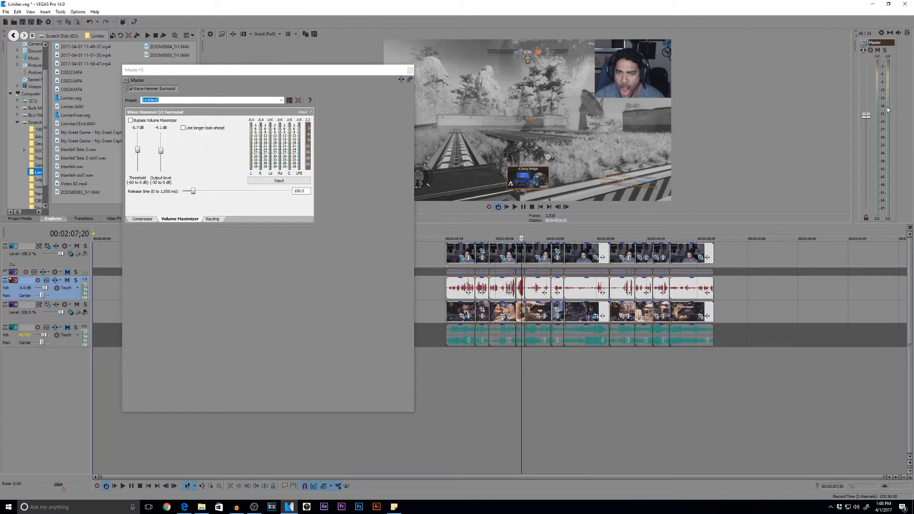
mouse_move(892, 76)
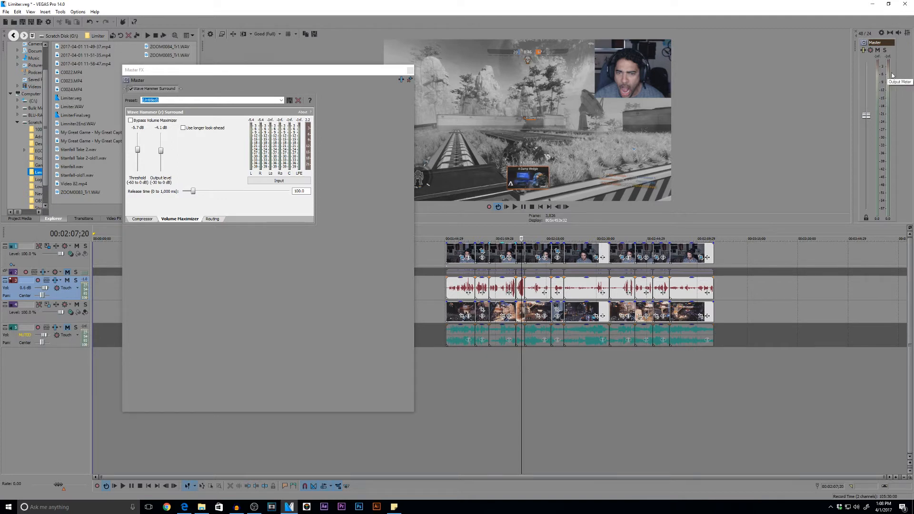
mouse_move(496, 131)
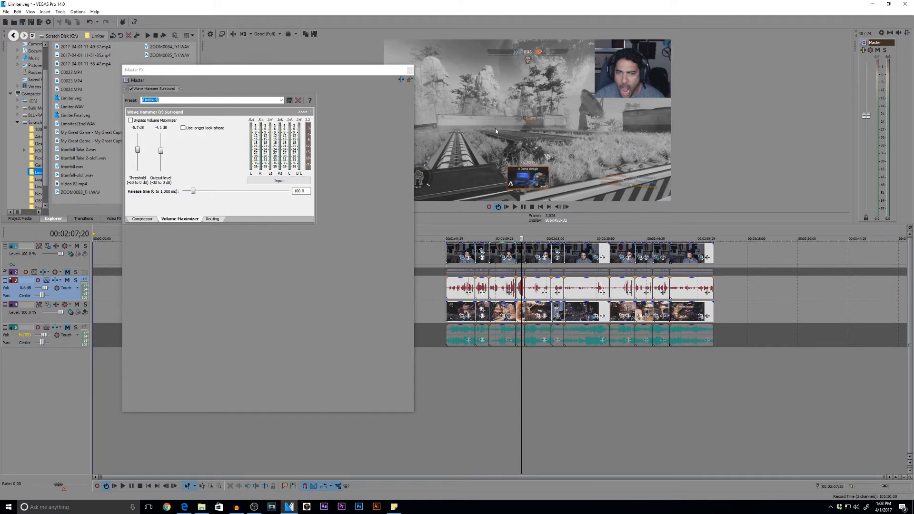
mouse_move(555, 285)
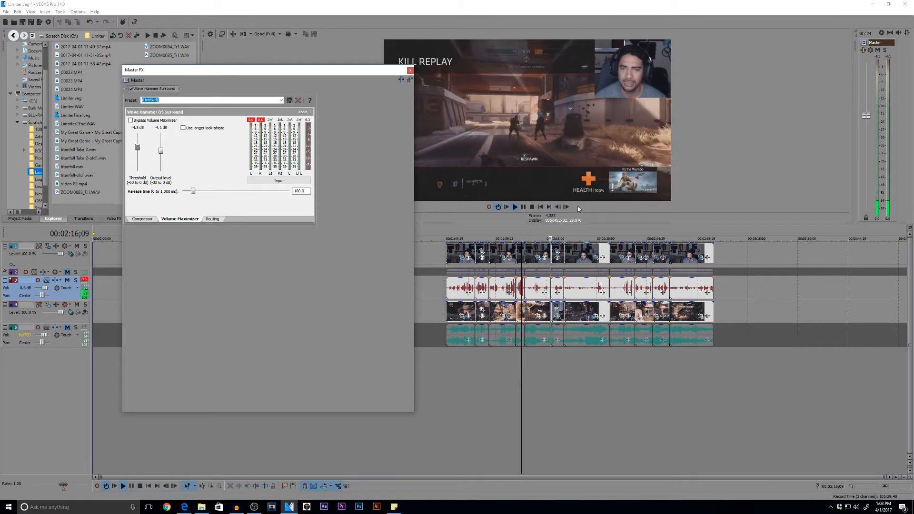
Nudge the output level, restart playback and lower the threshold to about -14.8 dB
left_click(515, 207)
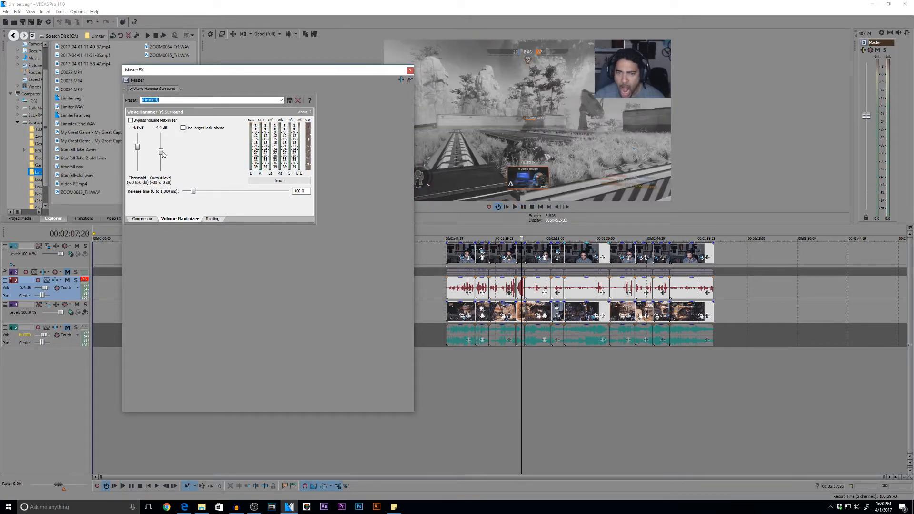
left_click_drag(160, 152, 160, 153)
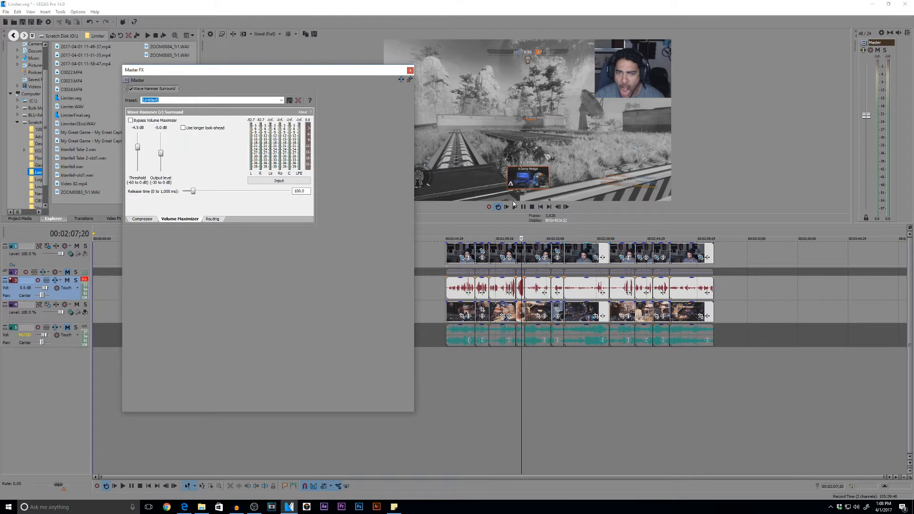
mouse_move(507, 206)
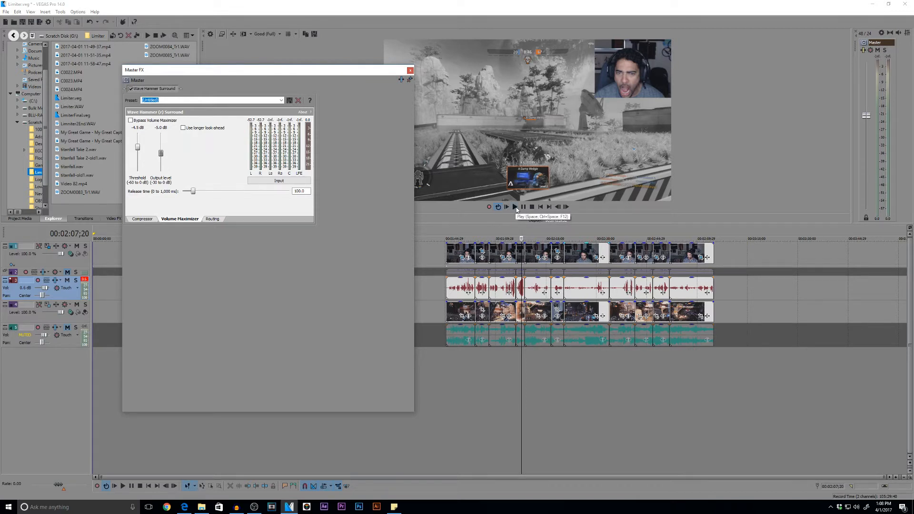
left_click(515, 207)
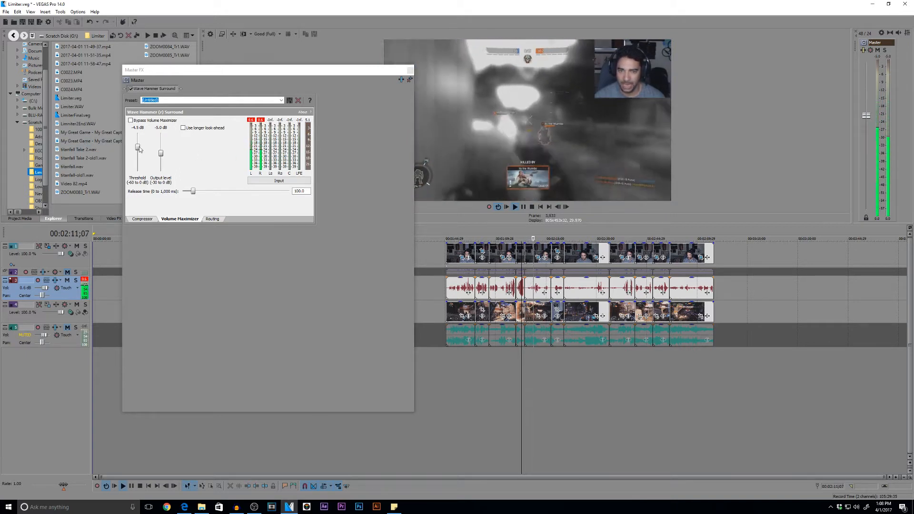
left_click_drag(138, 147, 138, 155)
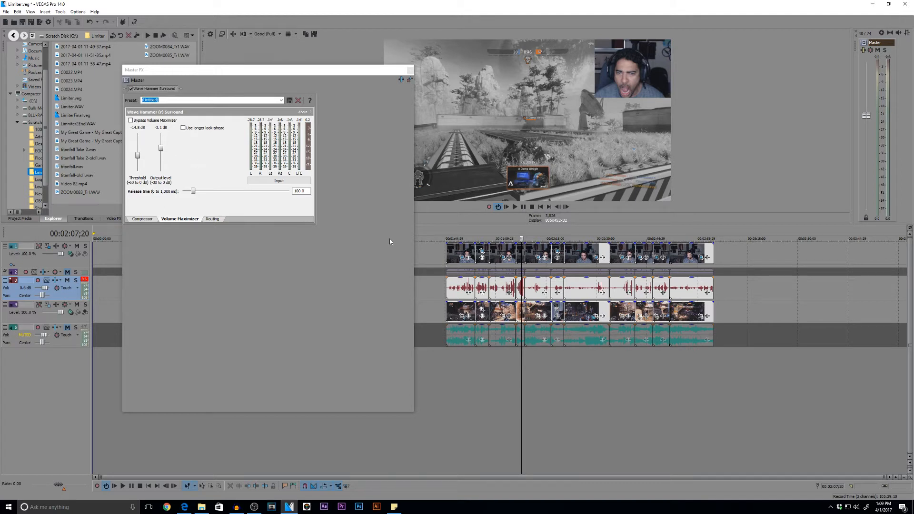
mouse_move(622, 364)
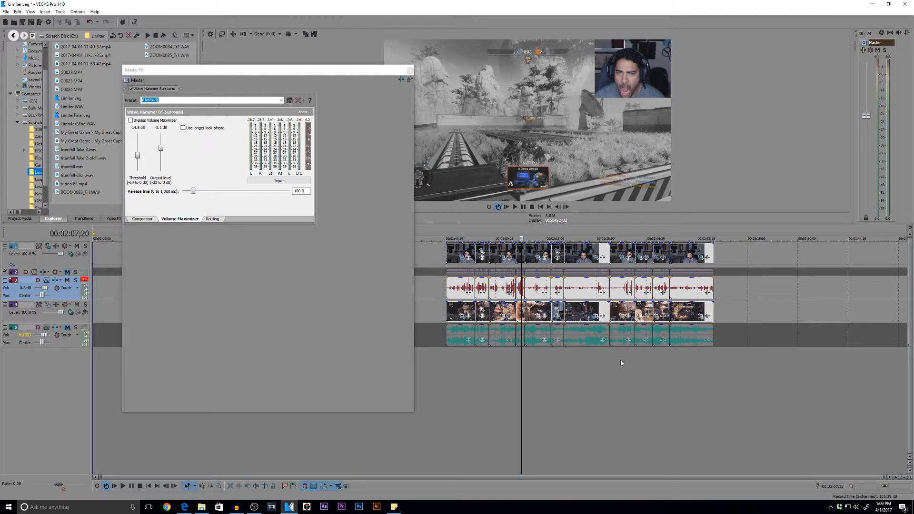
mouse_move(181, 167)
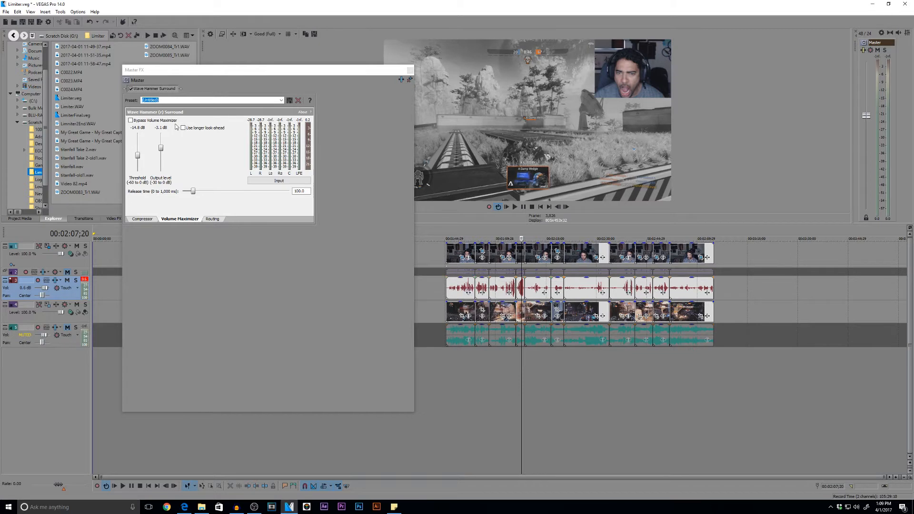
mouse_move(159, 133)
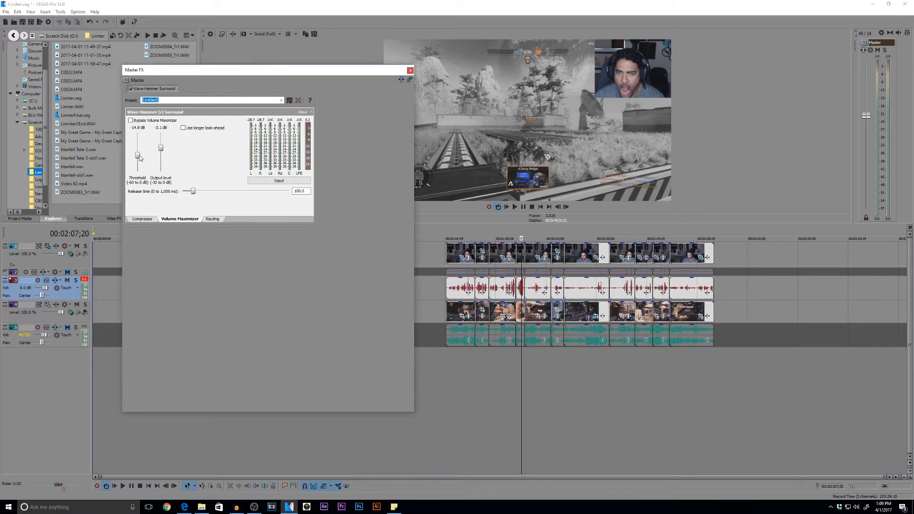
Push the threshold to -18.1 dB, stop playback and close the Master FX window
left_click_drag(138, 157, 138, 148)
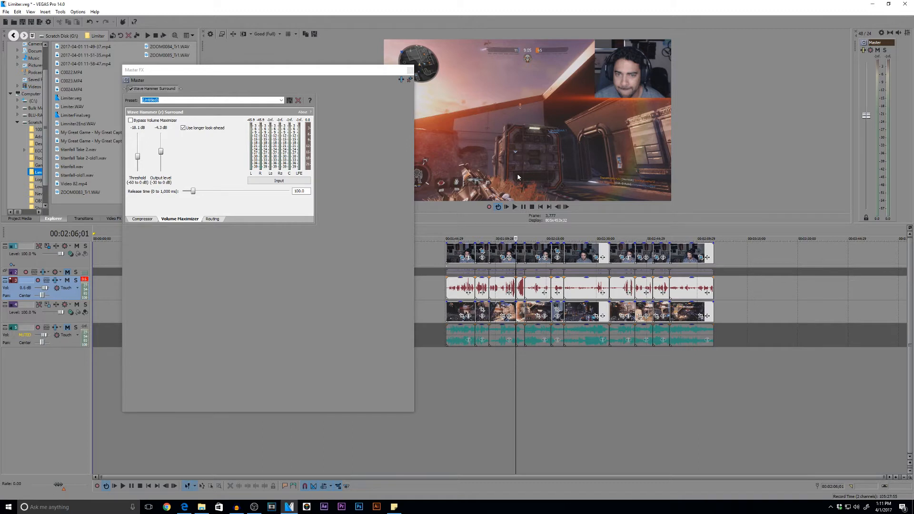
left_click(130, 89)
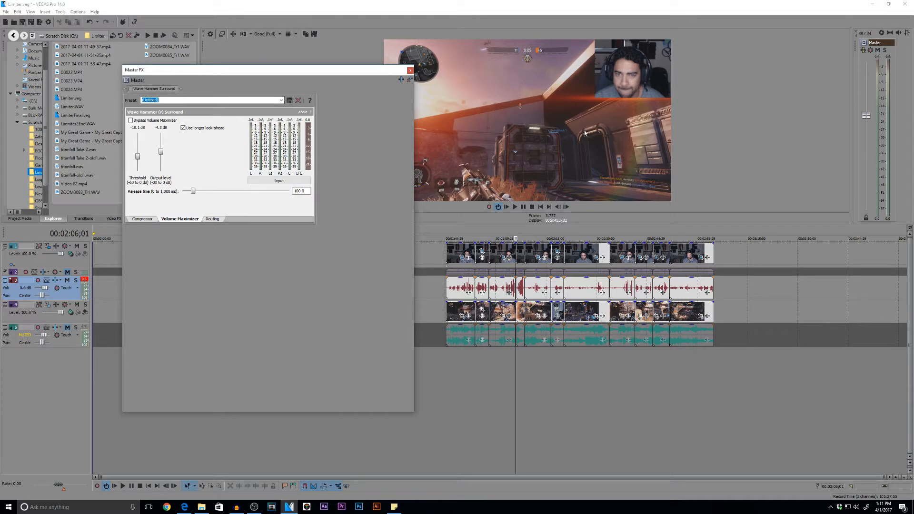
left_click(410, 71)
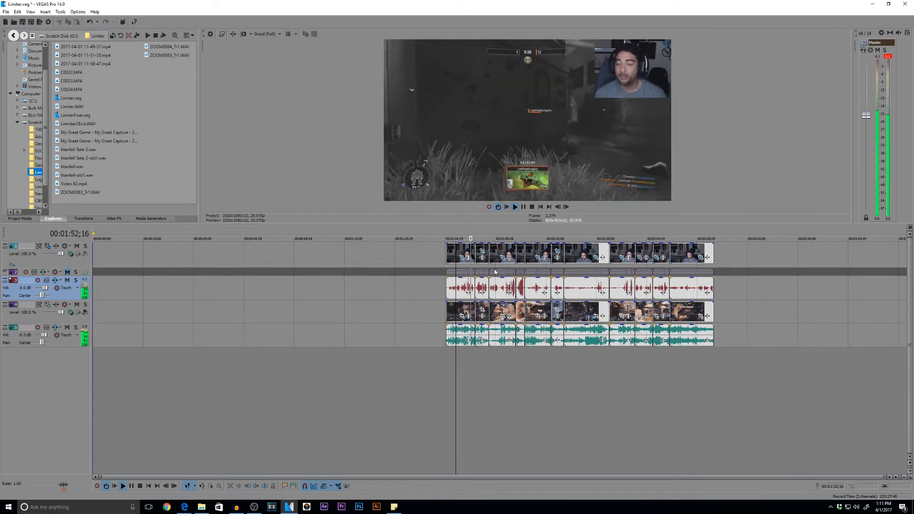
Stop playback of the project
left_click(516, 207)
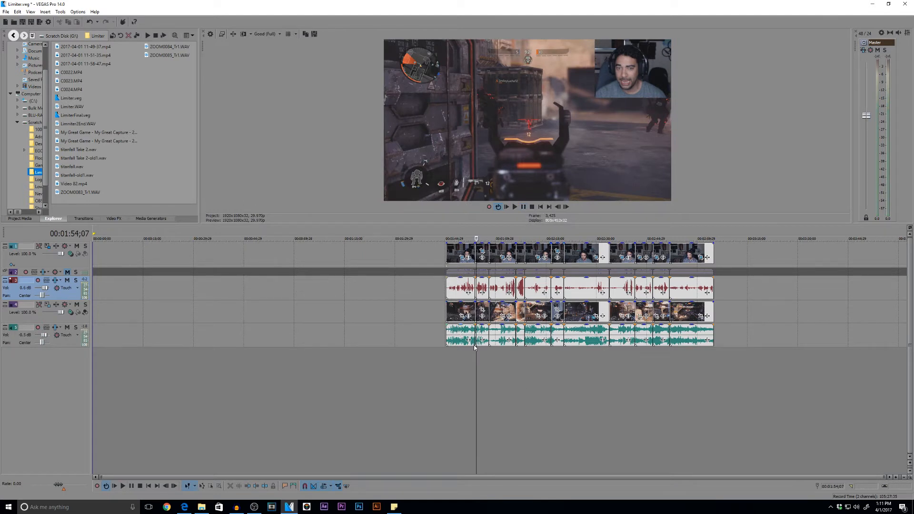
mouse_move(878, 62)
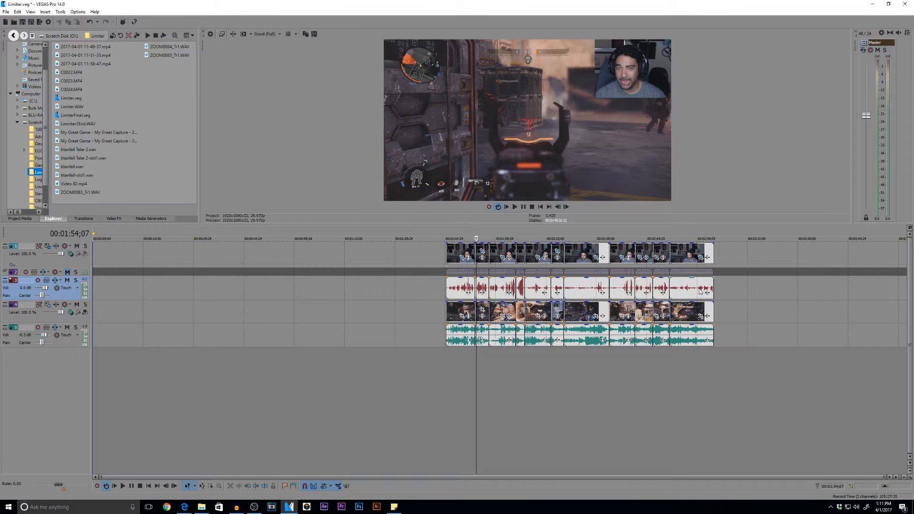
mouse_move(683, 300)
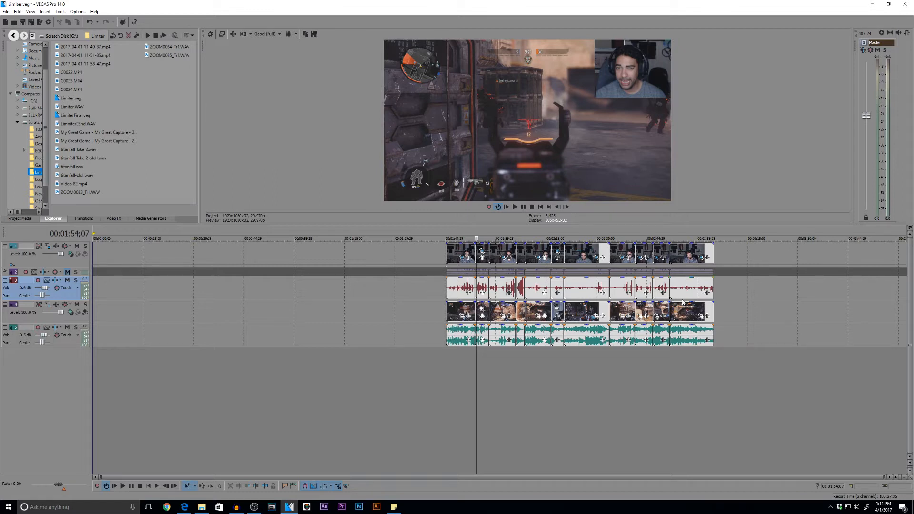
mouse_move(844, 92)
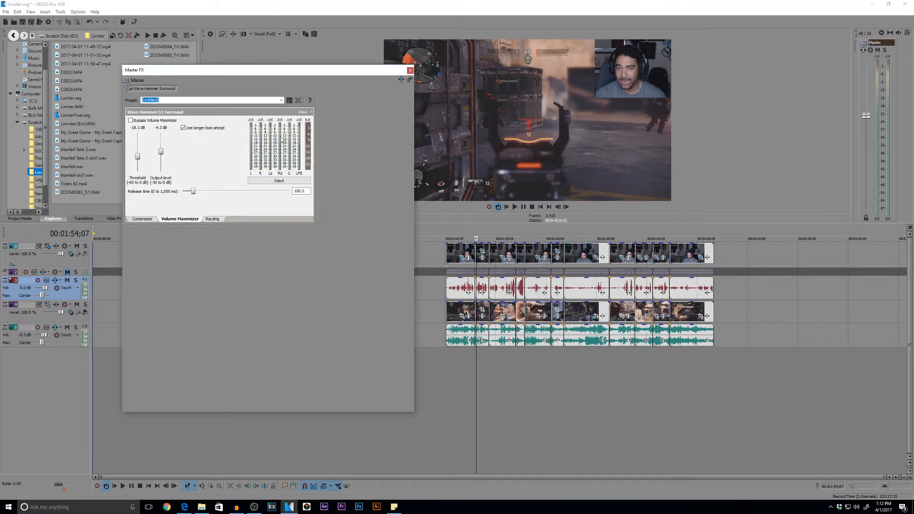
Set the master Wave Hammer maximizer to 0.0 dB threshold and -3.0 dB output
left_click_drag(137, 157, 137, 133)
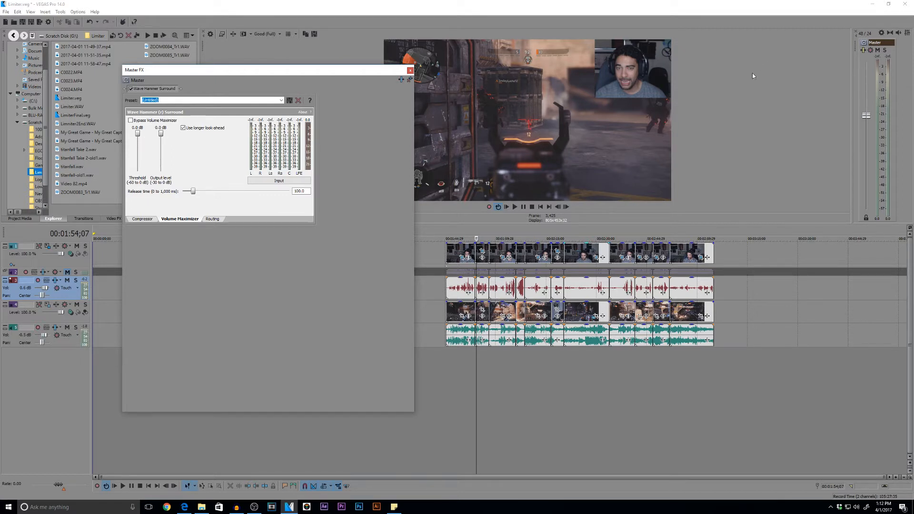
mouse_move(547, 276)
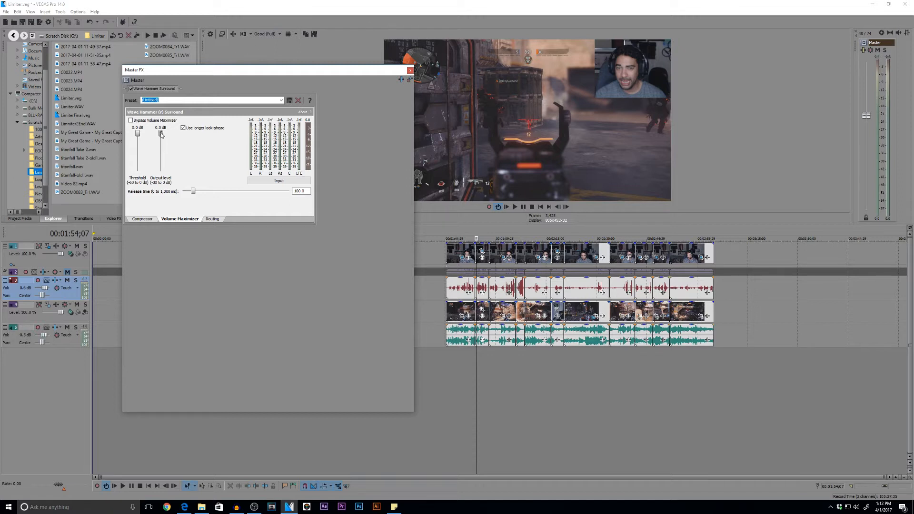
left_click_drag(160, 135, 160, 145)
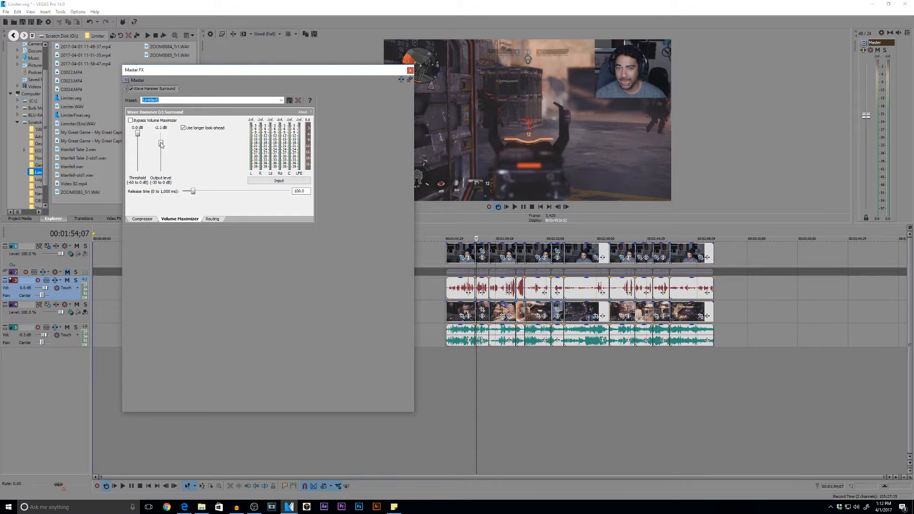
left_click_drag(161, 144, 161, 147)
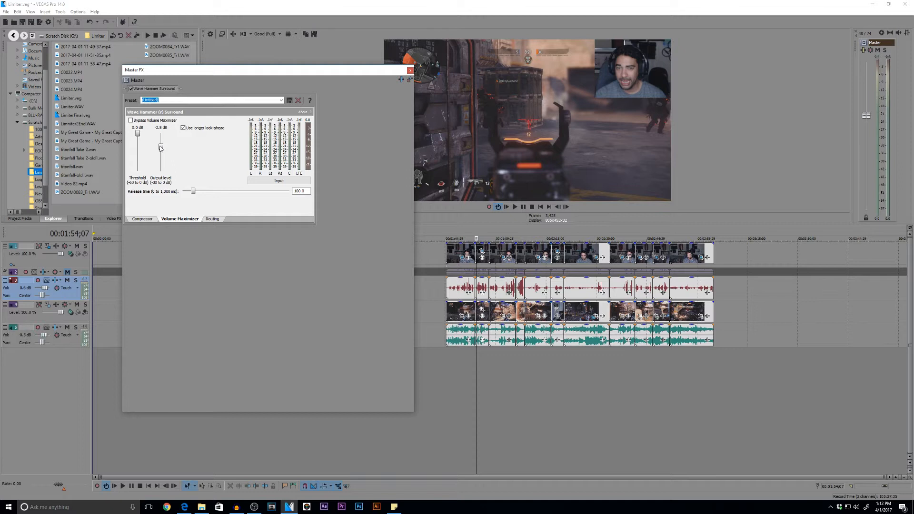
left_click_drag(161, 146, 161, 148)
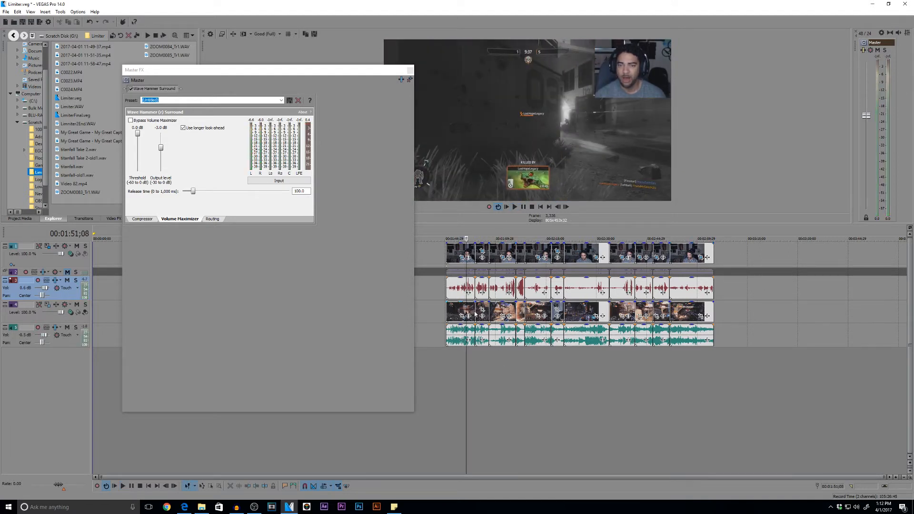
Check the compressor settings during playback, then return to the volume maximizer
left_click(142, 219)
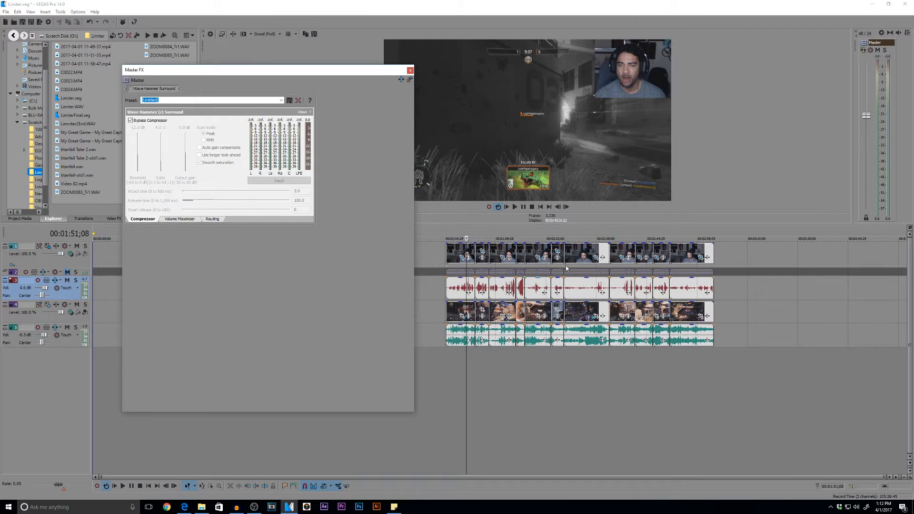
left_click(515, 207)
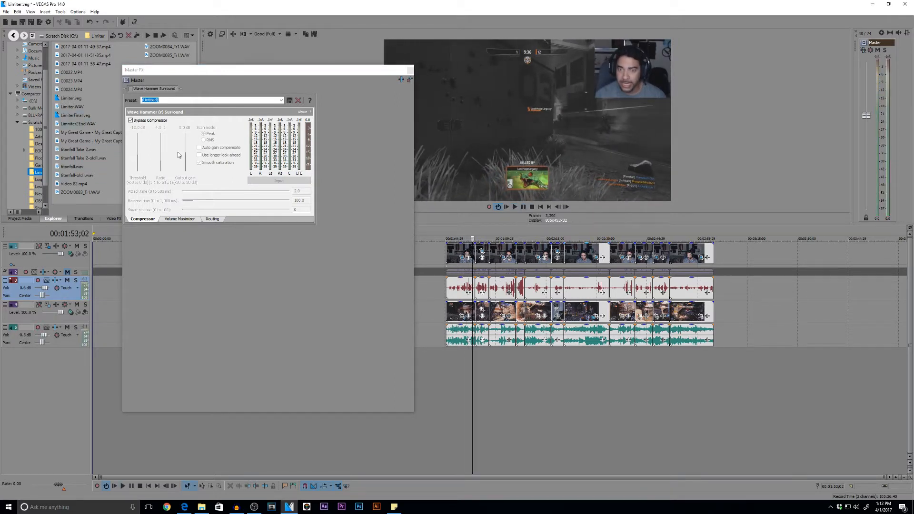
left_click(179, 219)
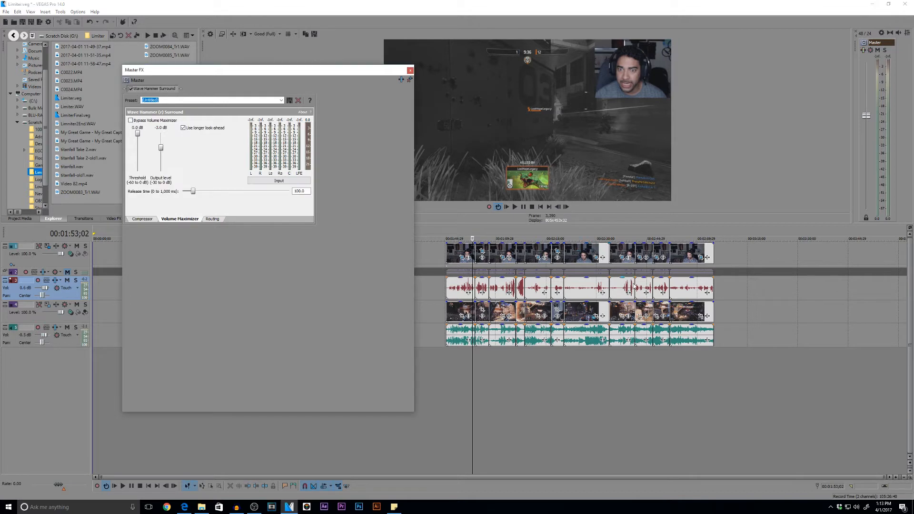
mouse_move(579, 303)
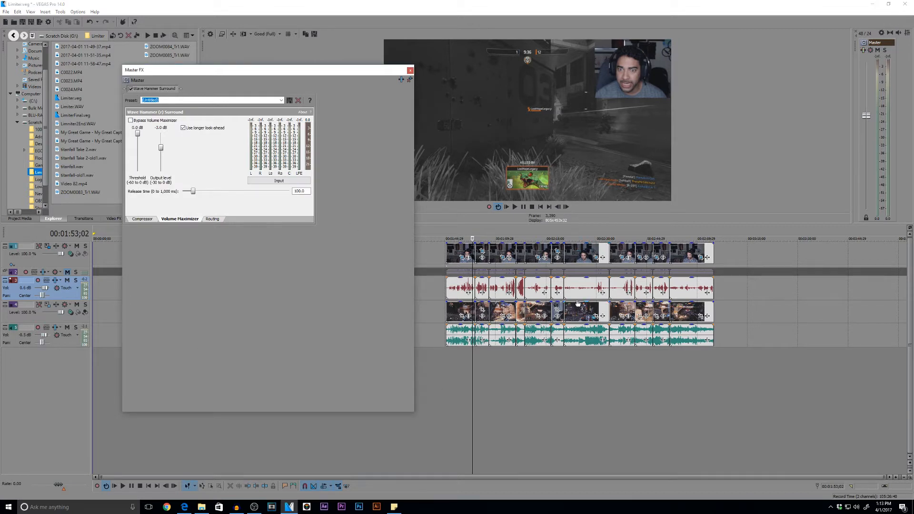
mouse_move(43, 336)
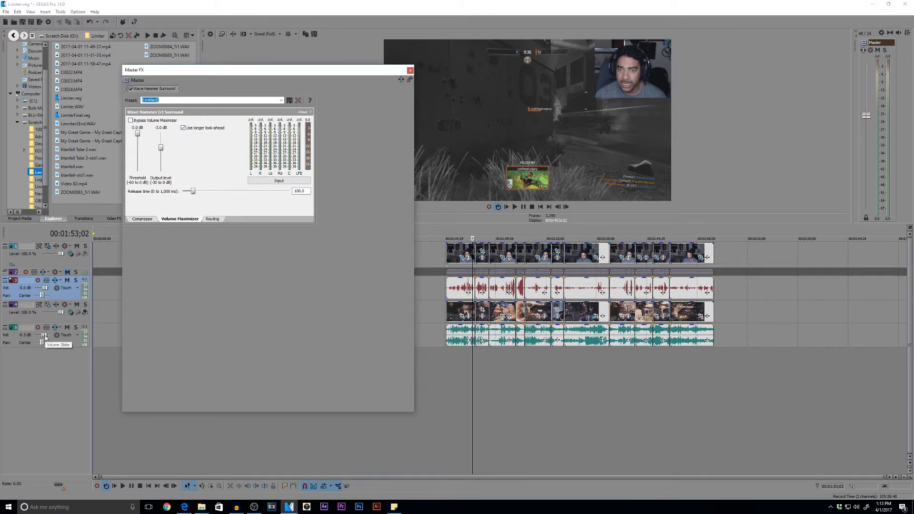
Turn the bottom sound-effects track's volume down to about -27.3 dB
left_click_drag(43, 335, 43, 340)
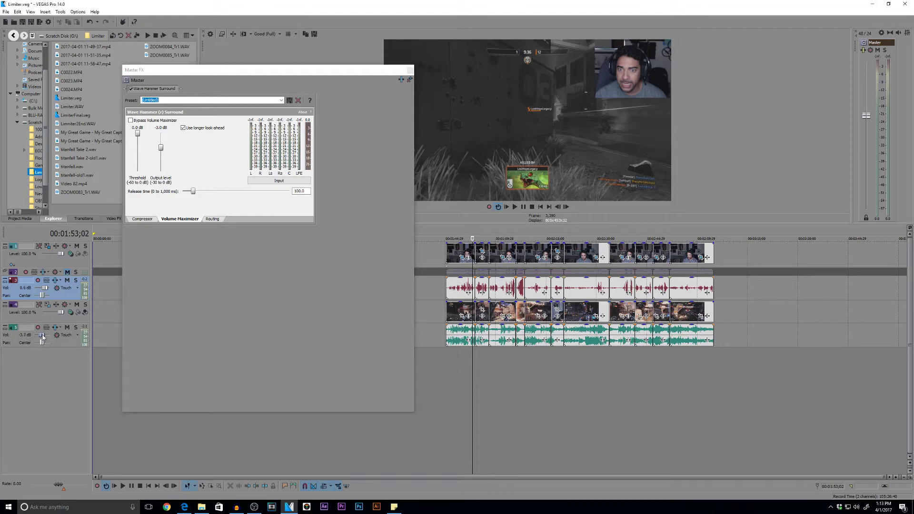
left_click_drag(42, 335, 40, 343)
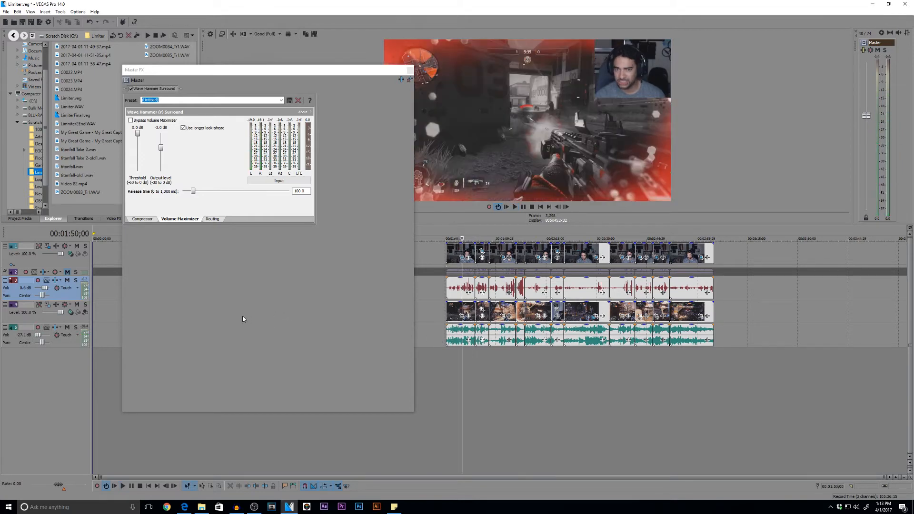
mouse_move(401, 223)
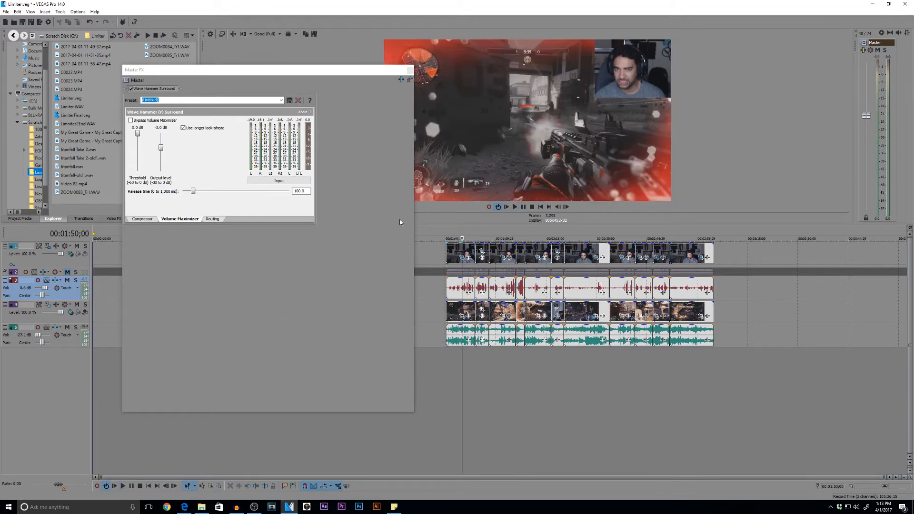
mouse_move(528, 276)
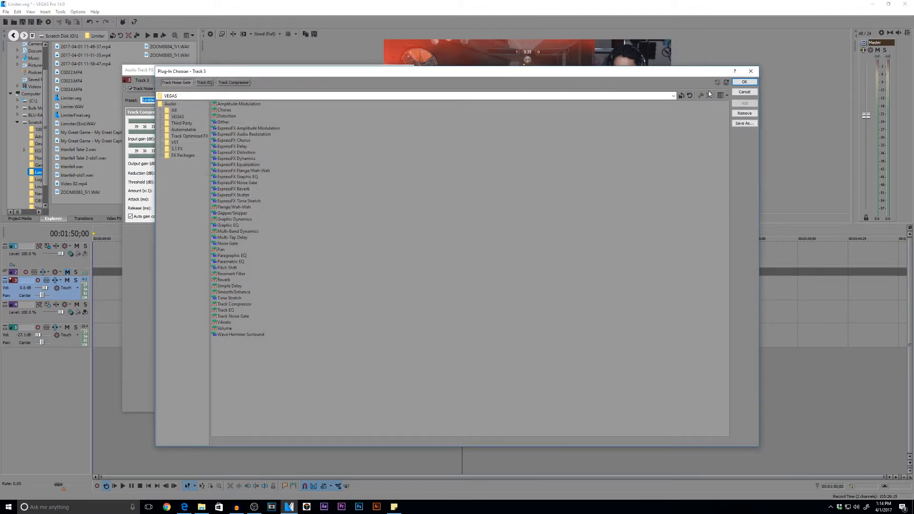
Add Wave Hammer Surround to Track 3's chain and lower its maximizer threshold to about -5.4 dB
left_click(241, 335)
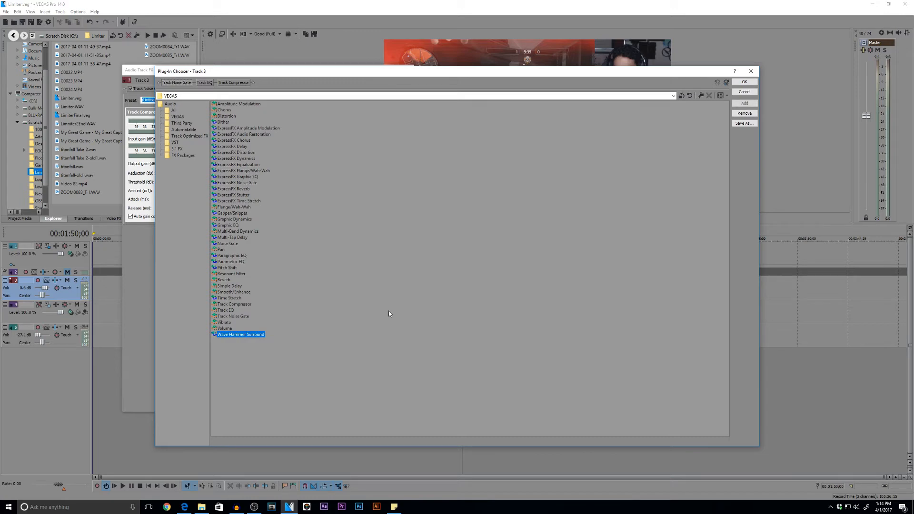
left_click(744, 82)
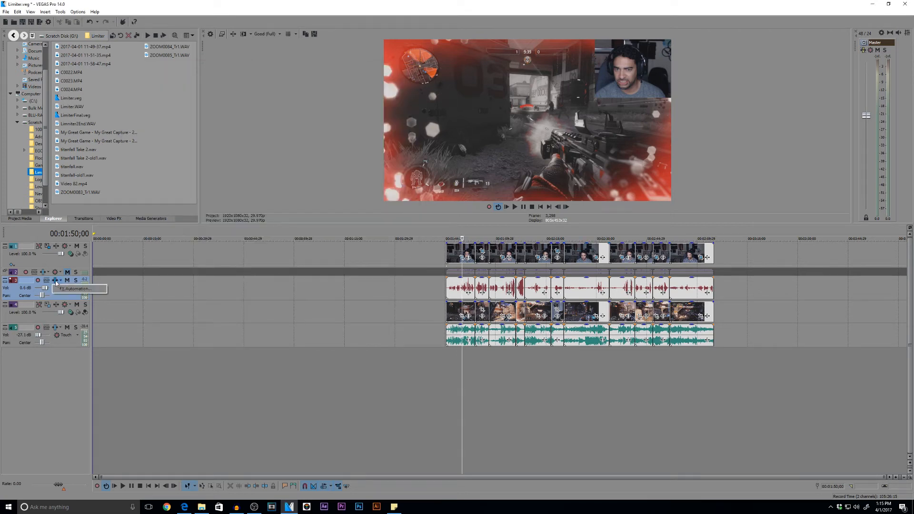
left_click(55, 280)
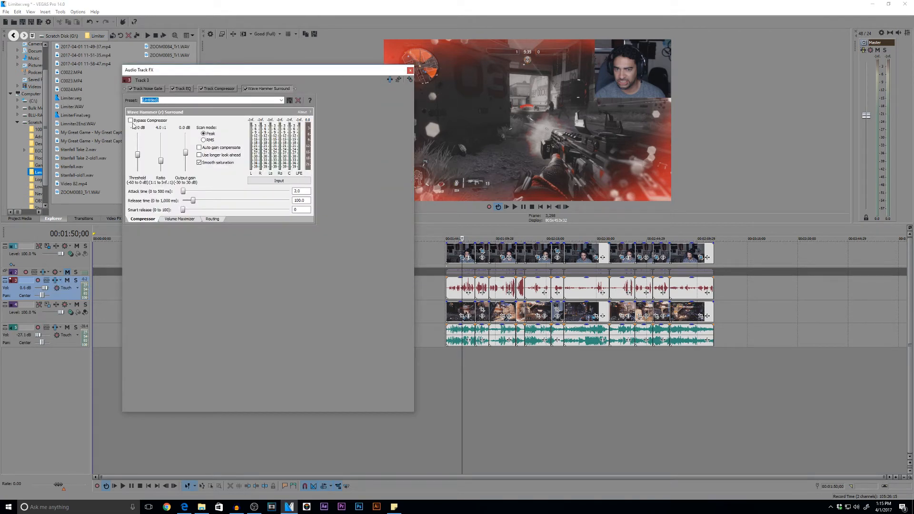
left_click(179, 219)
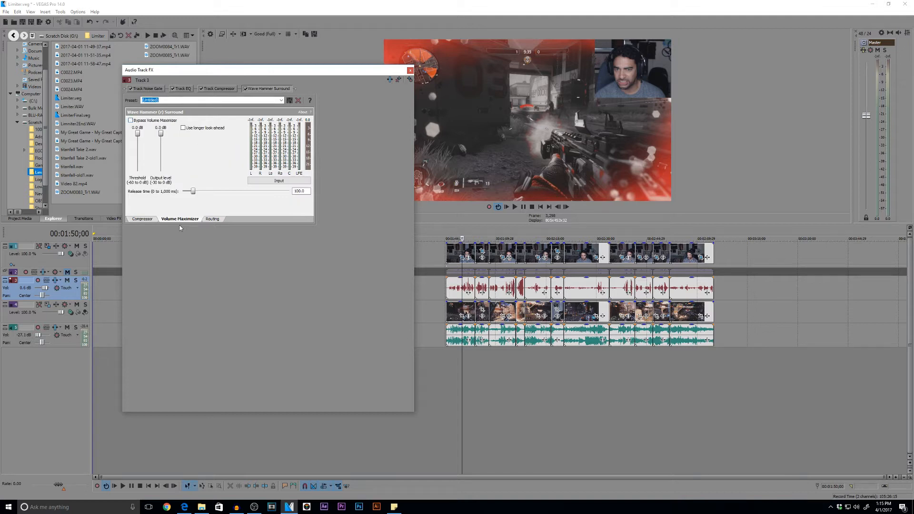
left_click_drag(137, 133, 138, 145)
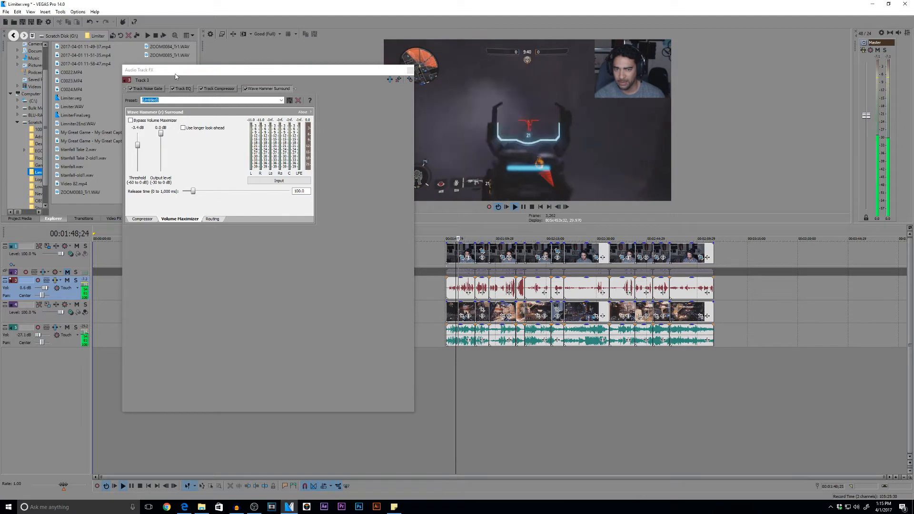
Set Track 3's maximizer to -7.2 dB threshold and -3.2 dB output
left_click_drag(161, 134, 161, 140)
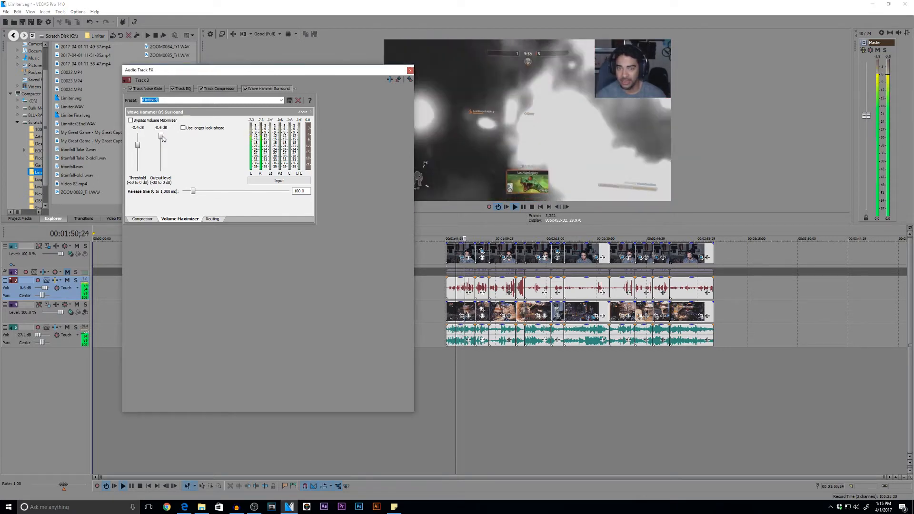
left_click_drag(162, 135, 162, 141)
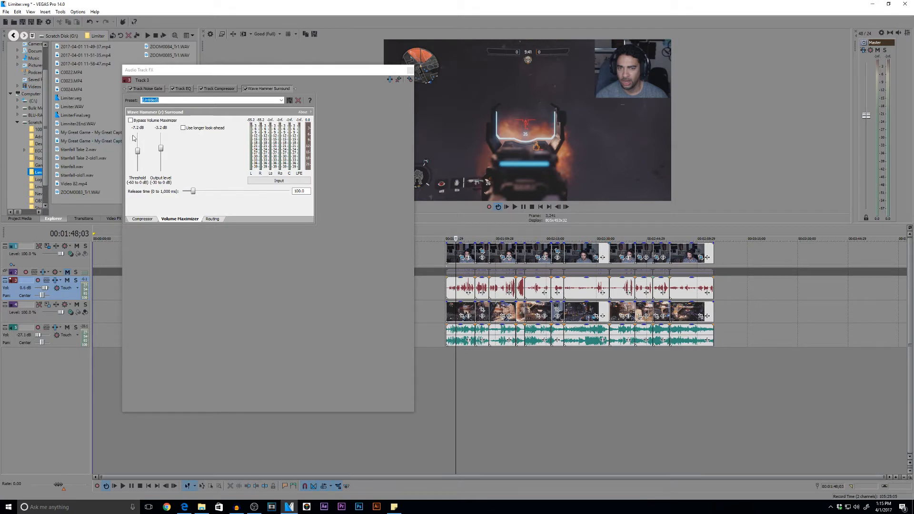
mouse_move(674, 293)
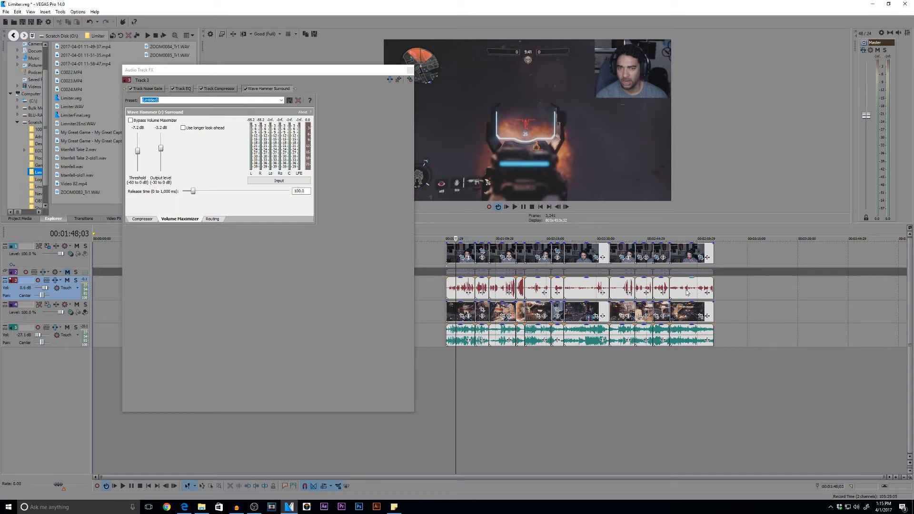
mouse_move(698, 295)
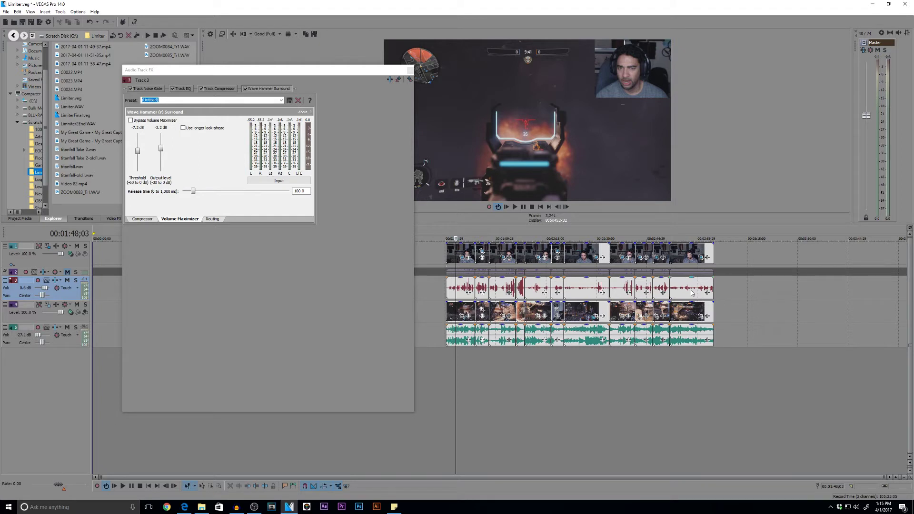
mouse_move(526, 287)
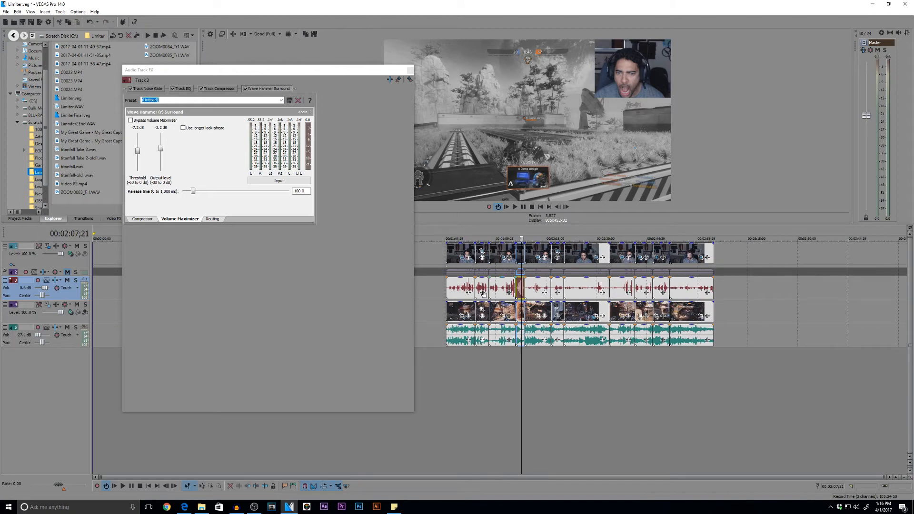
mouse_move(152, 147)
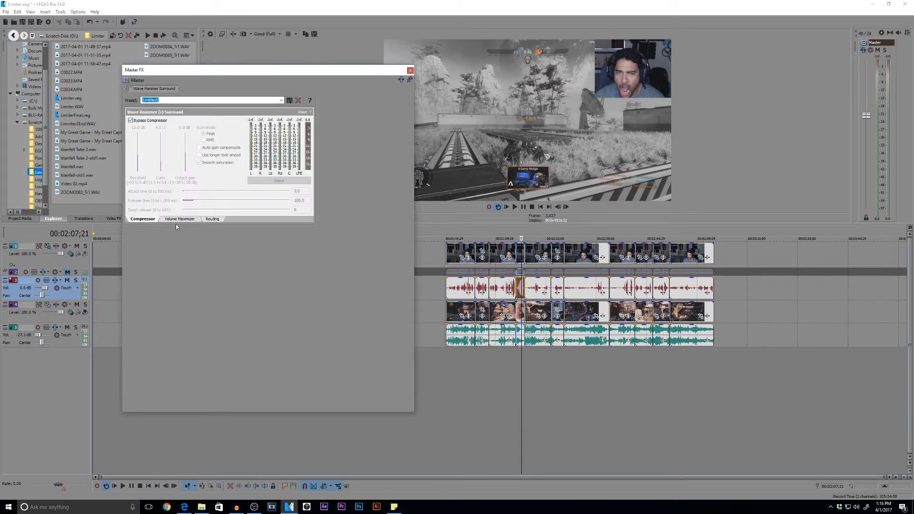
Audition the mix from an earlier point while reviewing the master compressor and maximizer settings
left_click(179, 219)
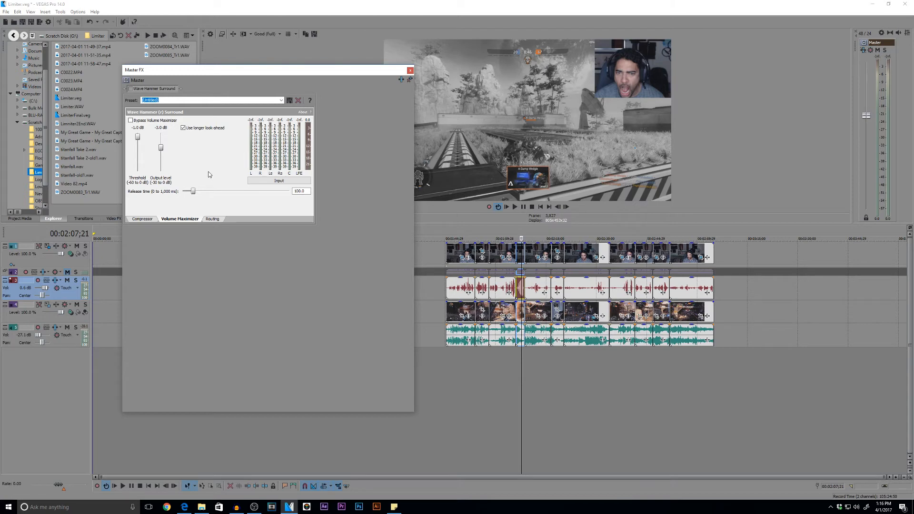
left_click(142, 219)
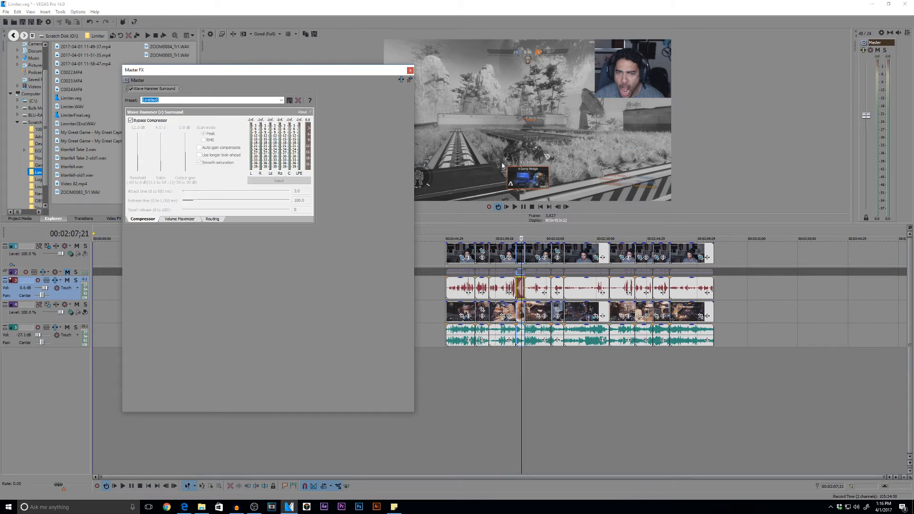
left_click(448, 238)
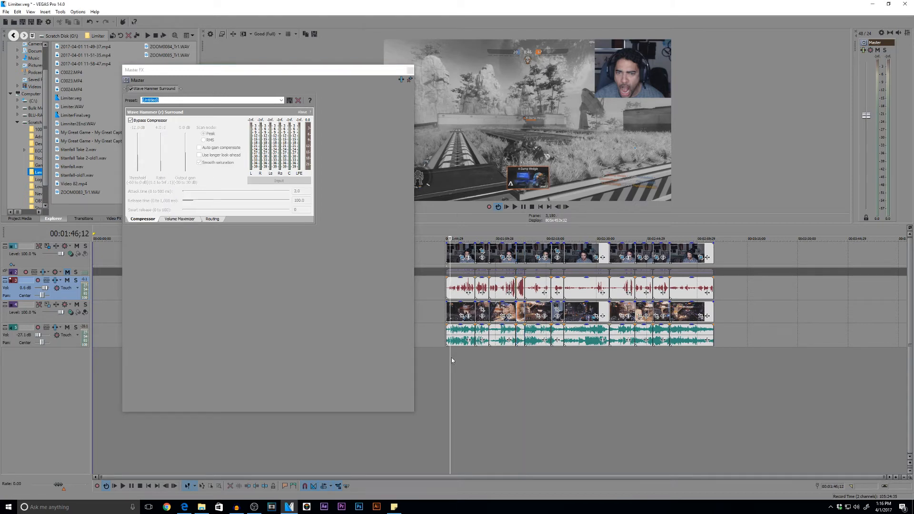
left_click(515, 207)
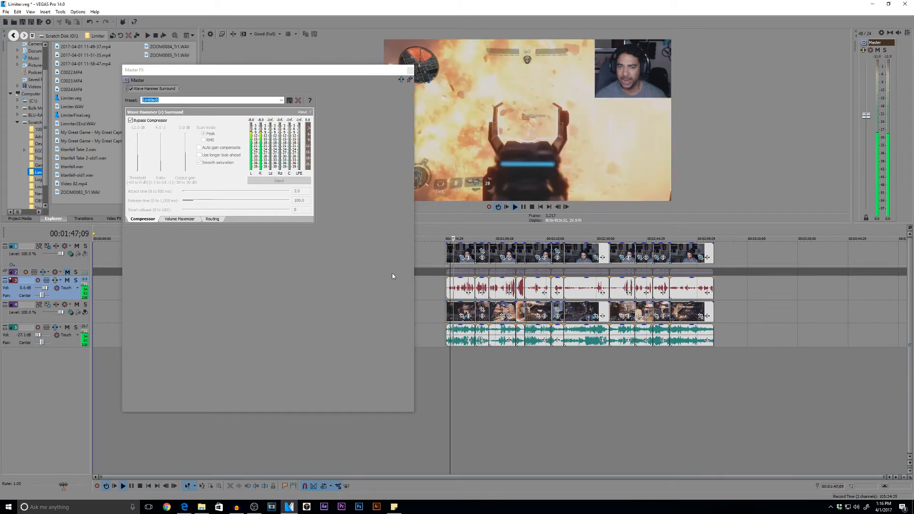
left_click(179, 219)
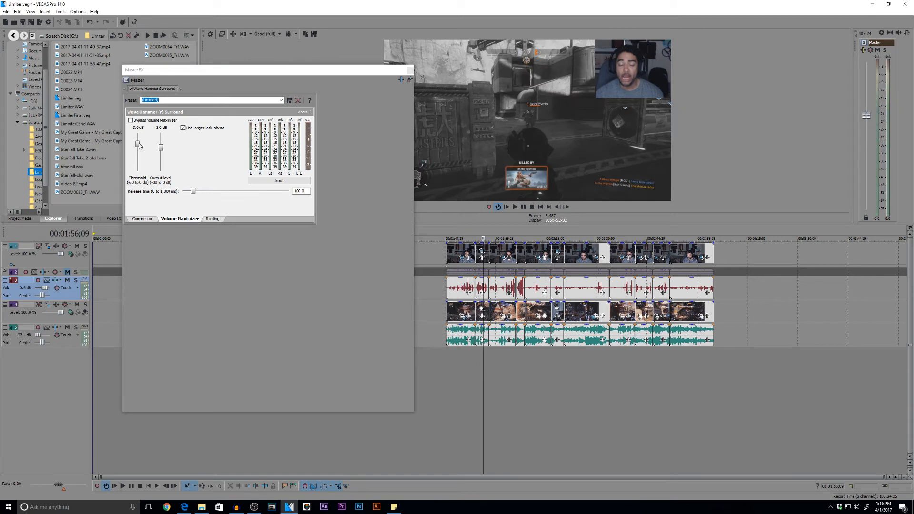
Lower the master limiter threshold to about -5 dB and play back to check
left_click_drag(137, 145, 137, 147)
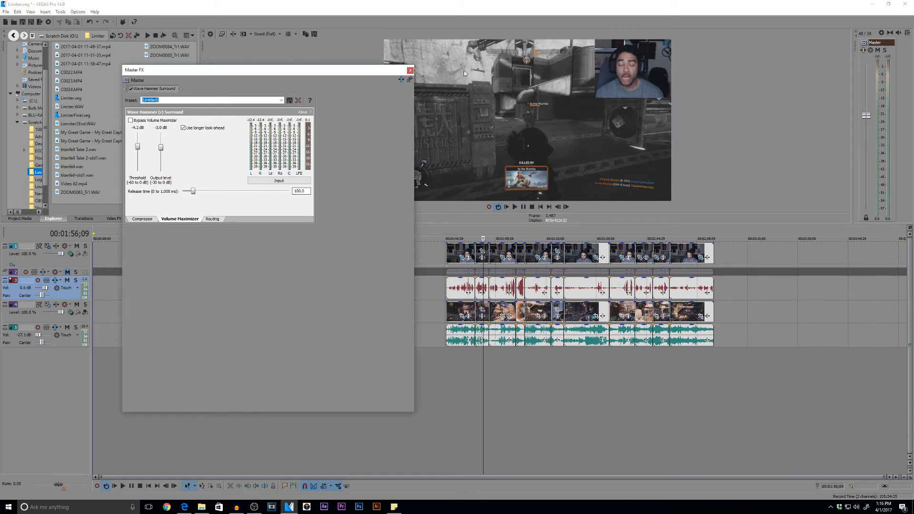
left_click_drag(136, 147, 137, 149)
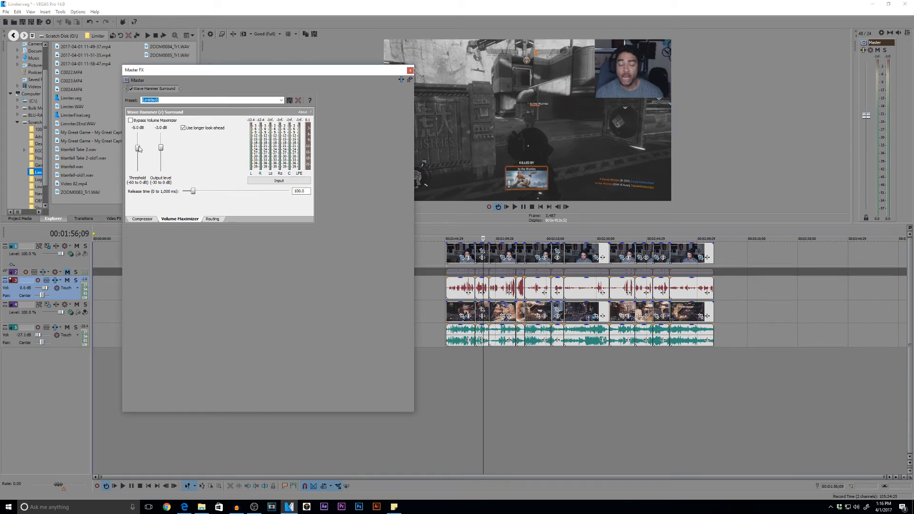
left_click(515, 206)
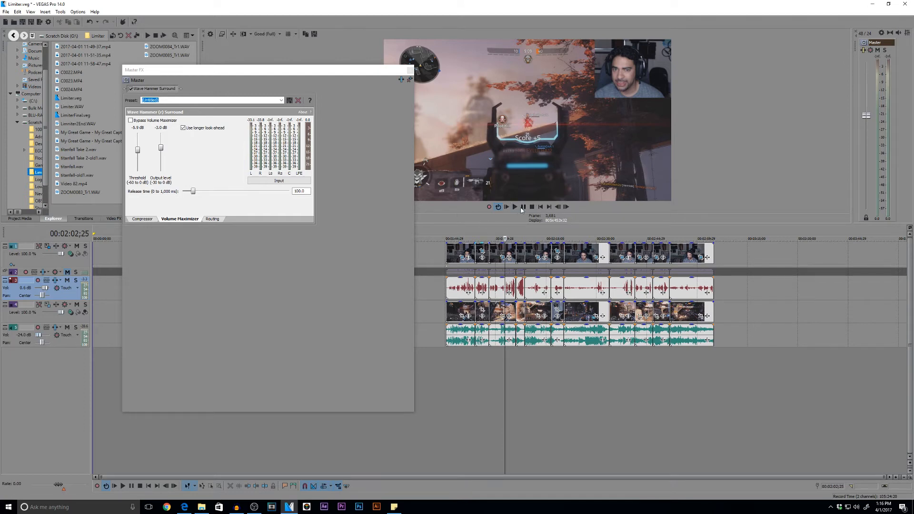
Play back the project before reopening Track 3's effects window
left_click(514, 207)
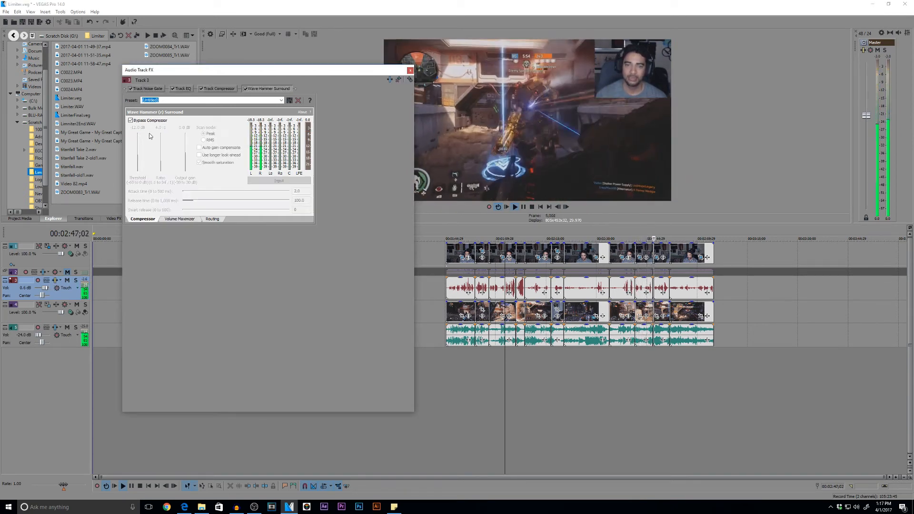
Set the dialogue limiter threshold to -16.9 dB and the master threshold to -2.4 dB
left_click(179, 219)
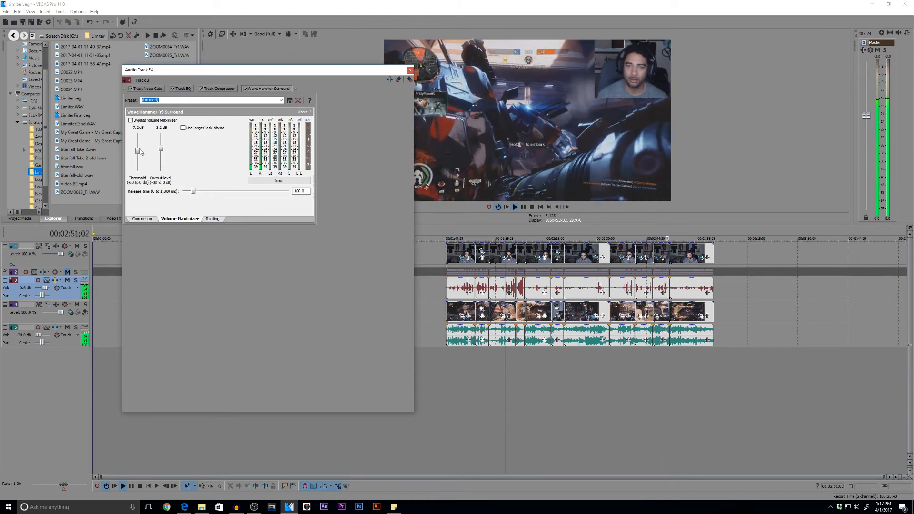
left_click_drag(138, 150, 138, 159)
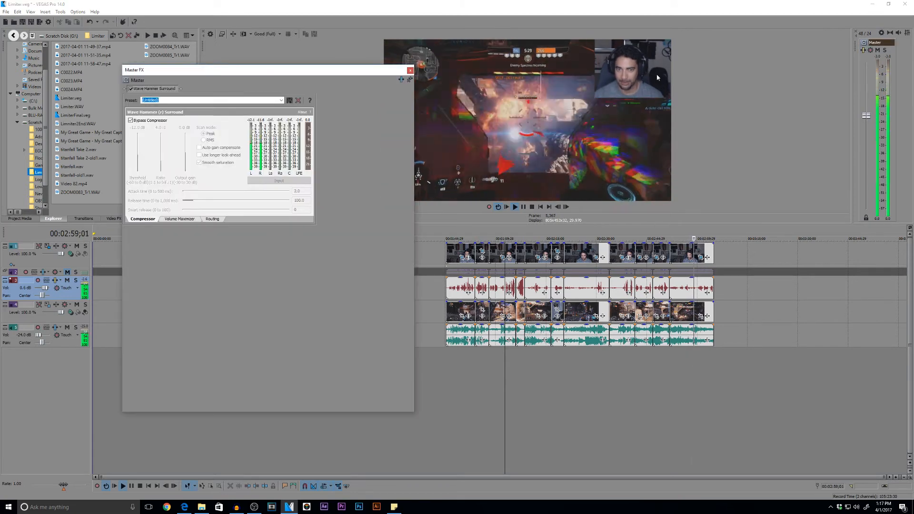
left_click(179, 219)
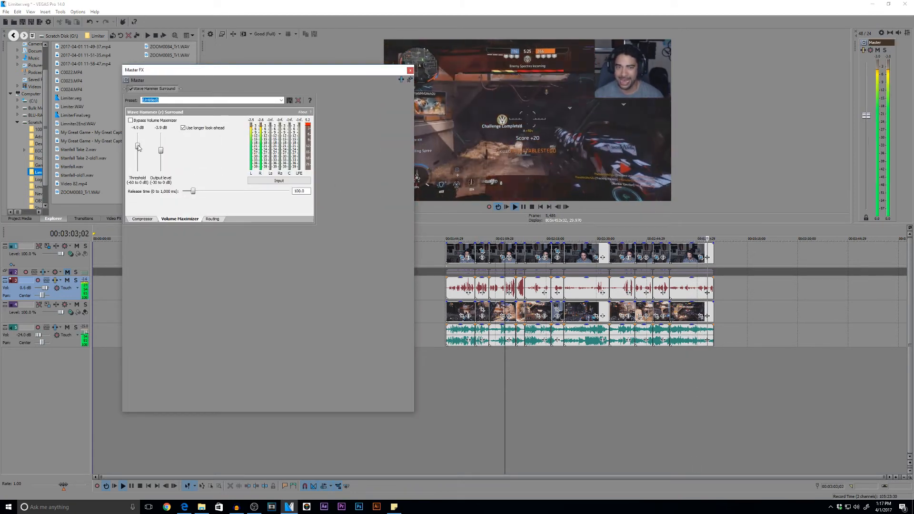
left_click_drag(138, 147, 138, 144)
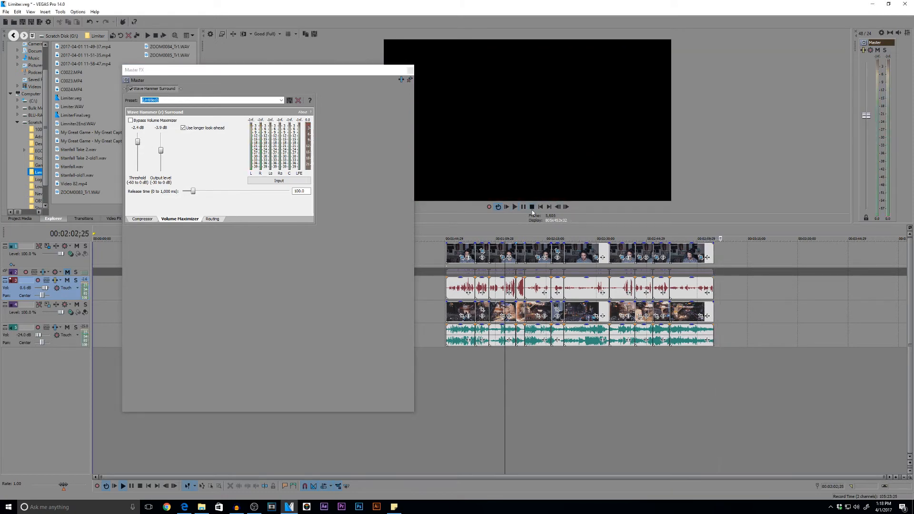
Review the dialogue track's maximizer, then return to the master maximizer with output at -5.0 dB
left_click(515, 207)
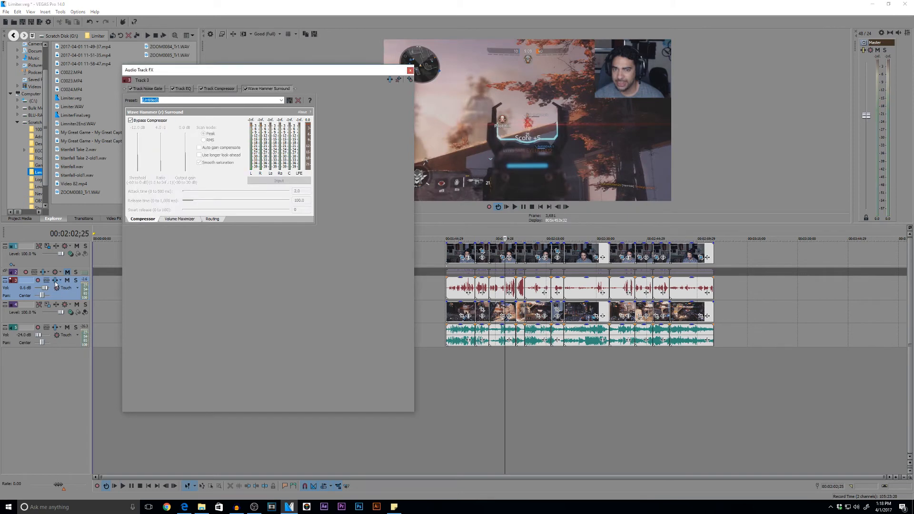
left_click(179, 219)
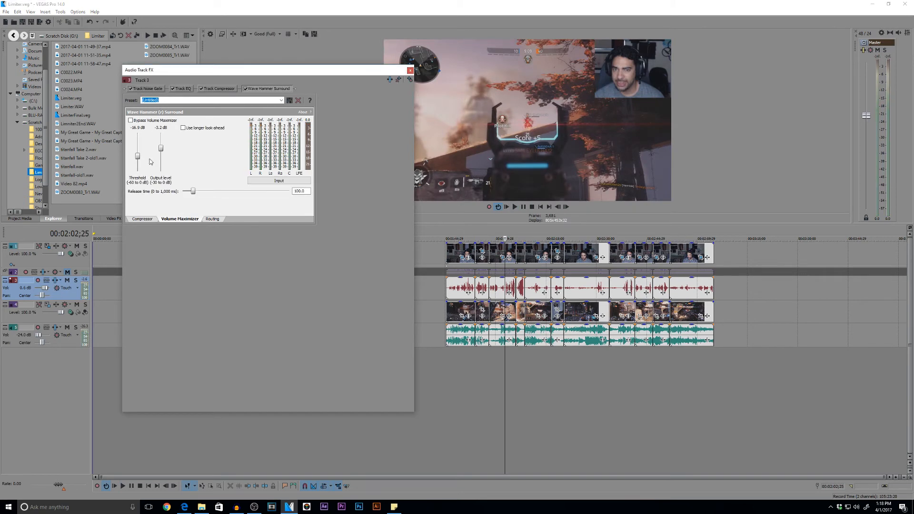
mouse_move(158, 162)
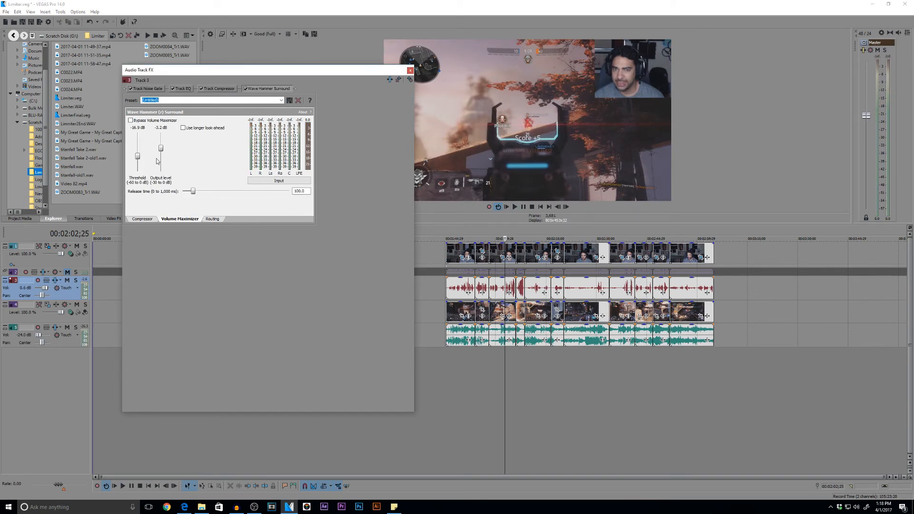
left_click_drag(162, 147, 162, 148)
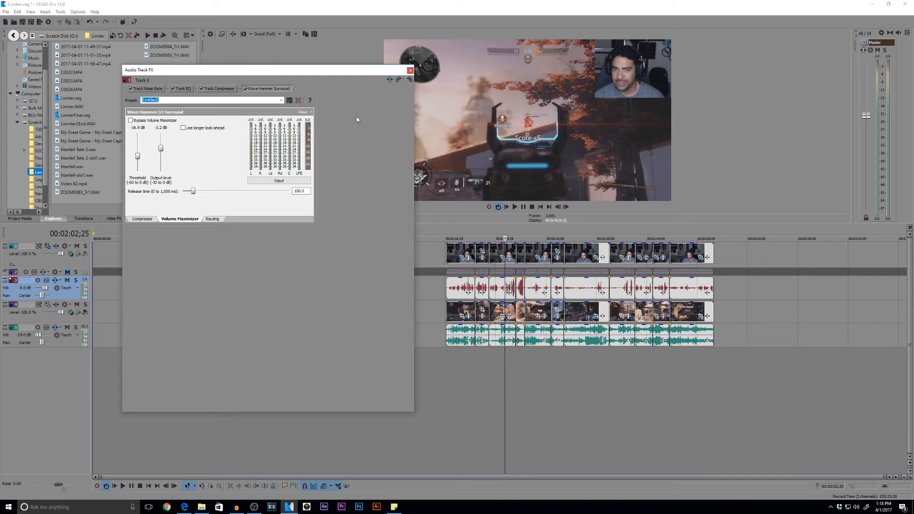
left_click(411, 70)
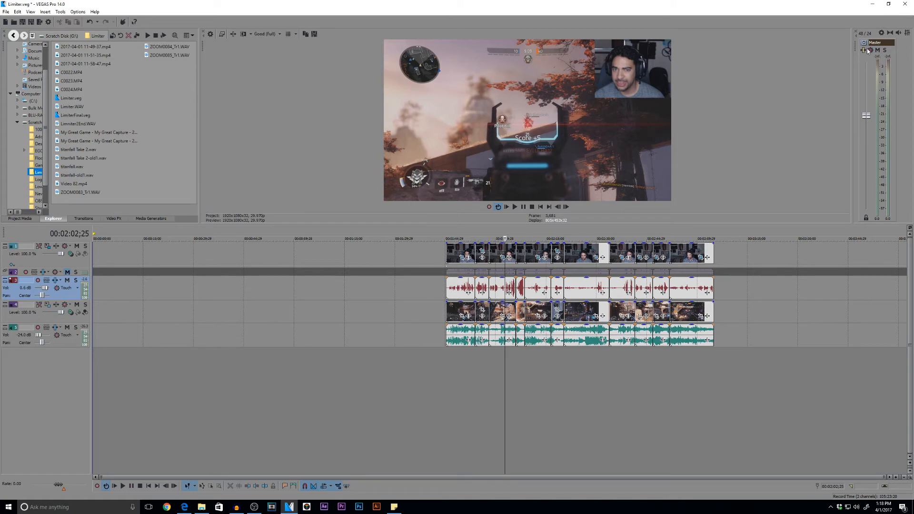
left_click(870, 50)
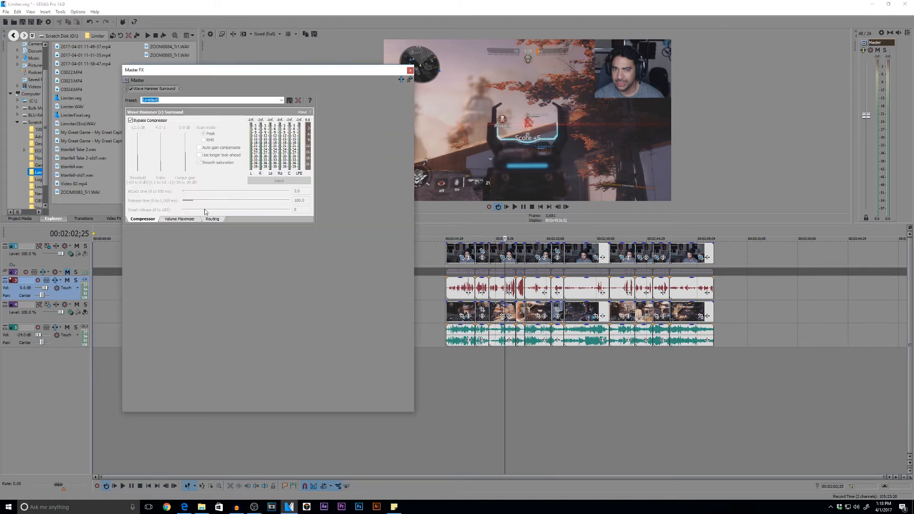
left_click(179, 219)
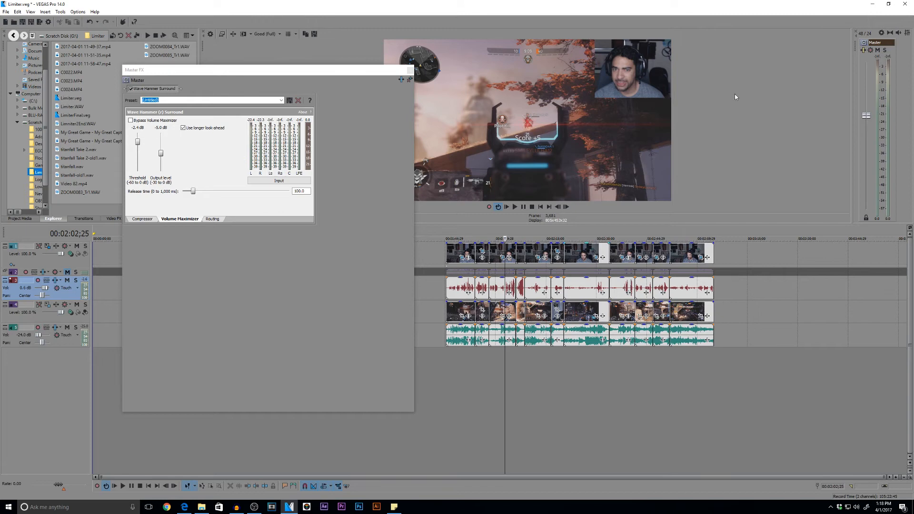
mouse_move(767, 172)
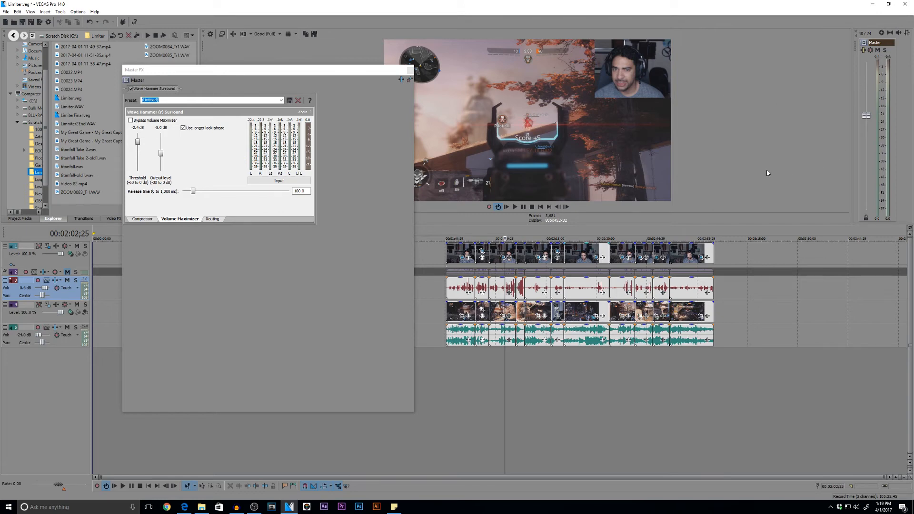
mouse_move(767, 172)
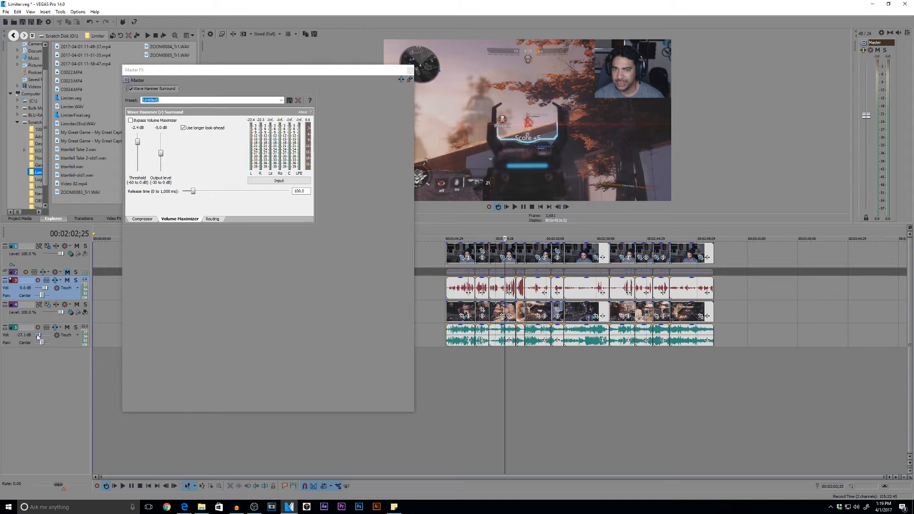
Raise the sound effects track volume to -19.9 dB and audition the result
left_click_drag(41, 339, 41, 326)
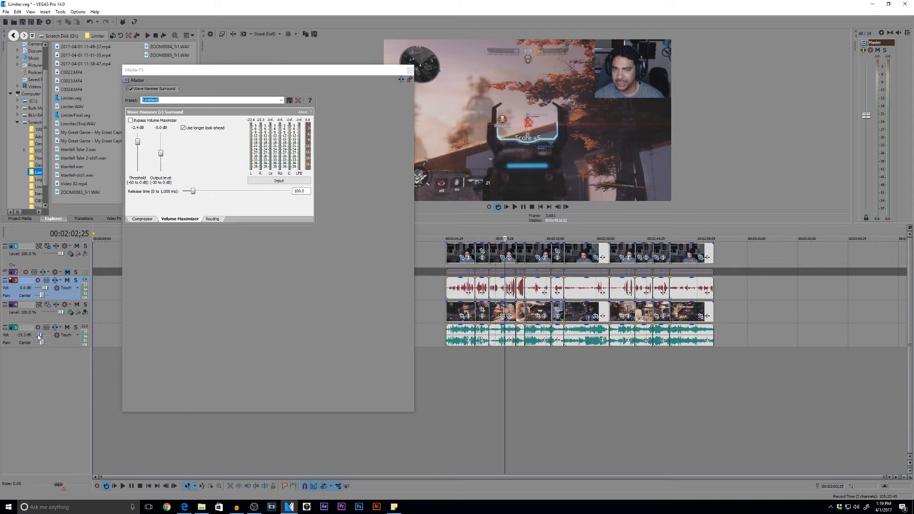
left_click(514, 207)
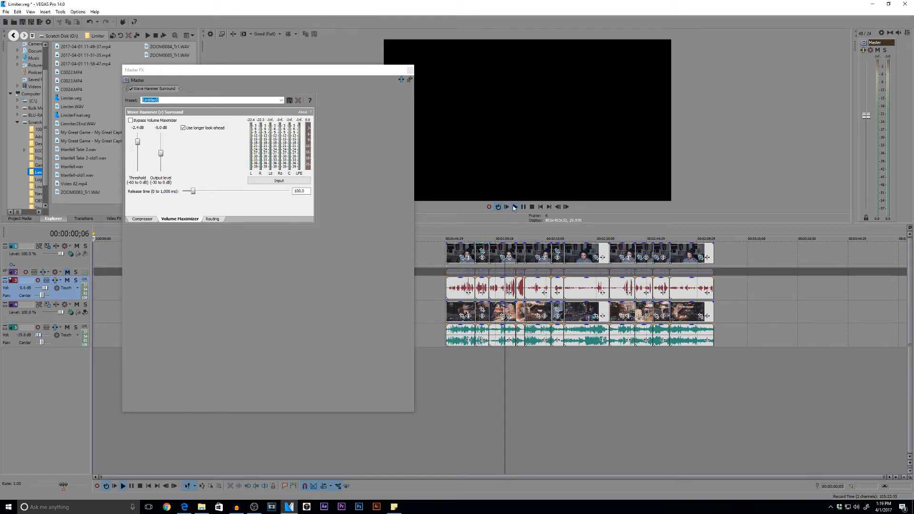
left_click(507, 207)
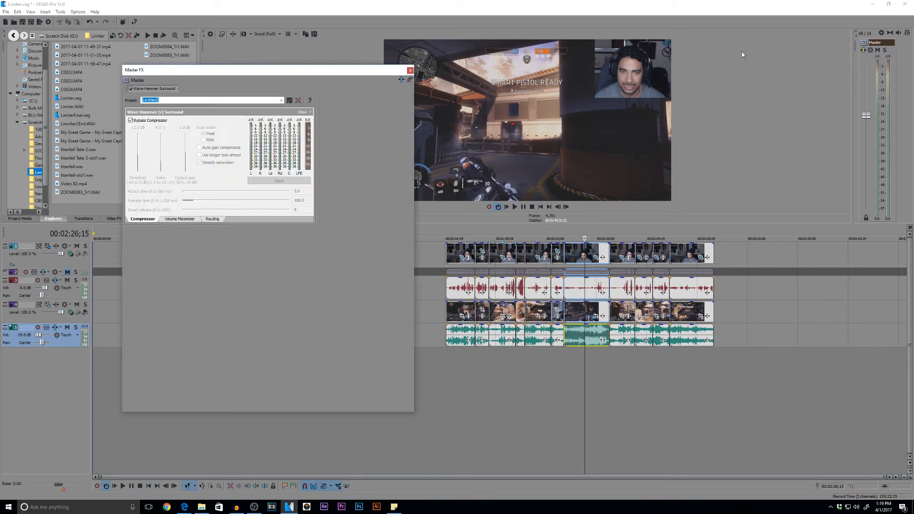
From the All plug-ins folder, try L3-LL Ultra Stereo on the master chain
left_click(179, 219)
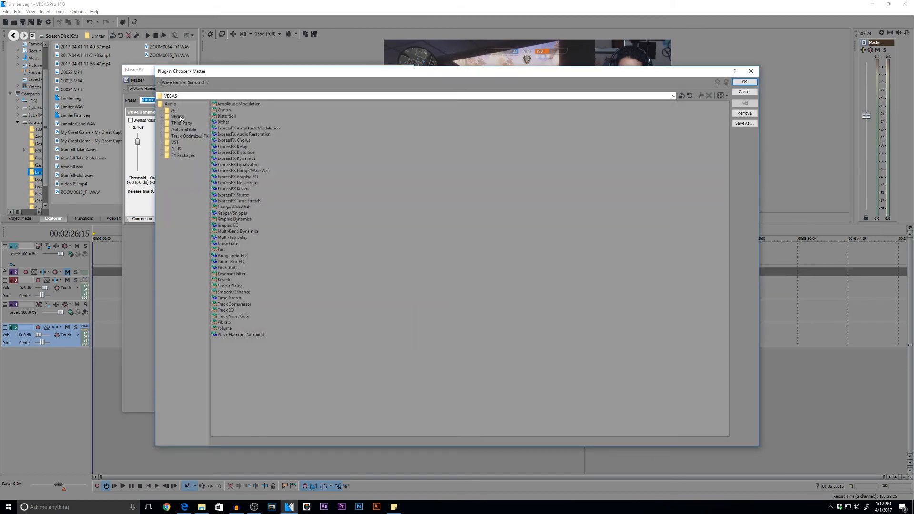
left_click(174, 110)
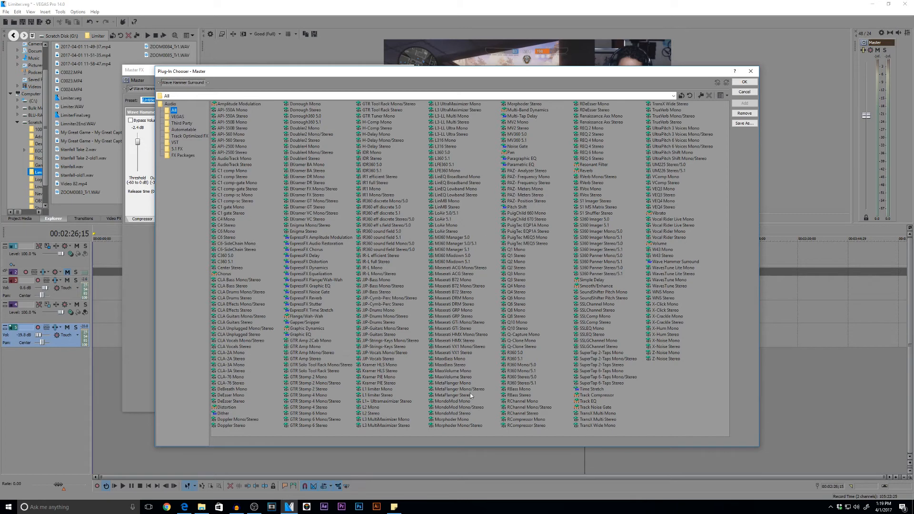
mouse_move(451, 232)
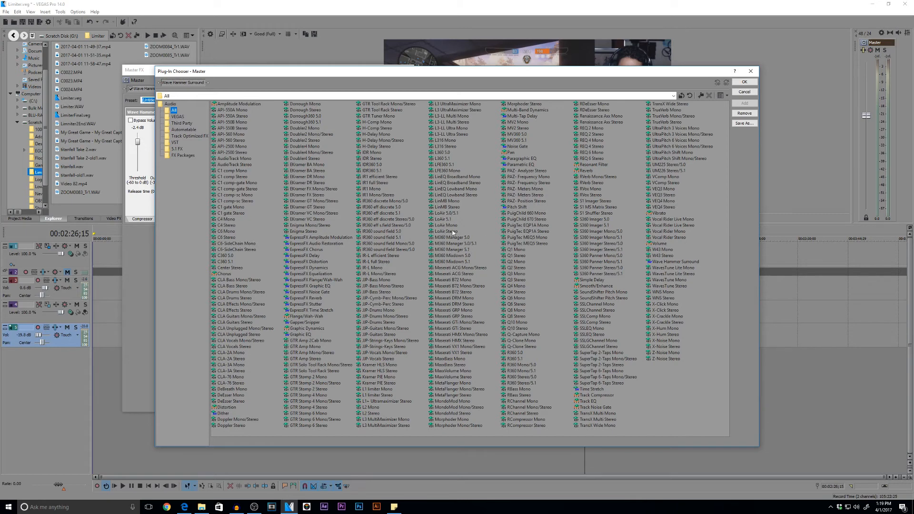
mouse_move(372, 267)
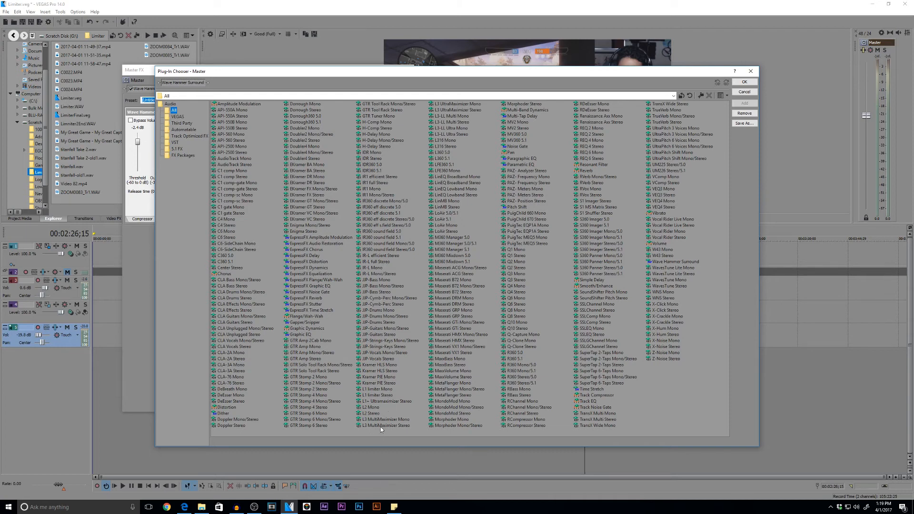
left_click(452, 133)
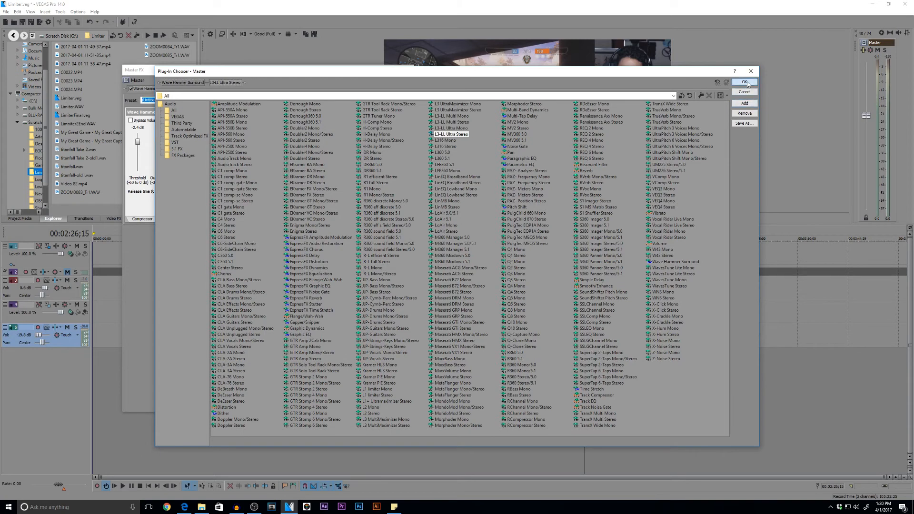
left_click(745, 82)
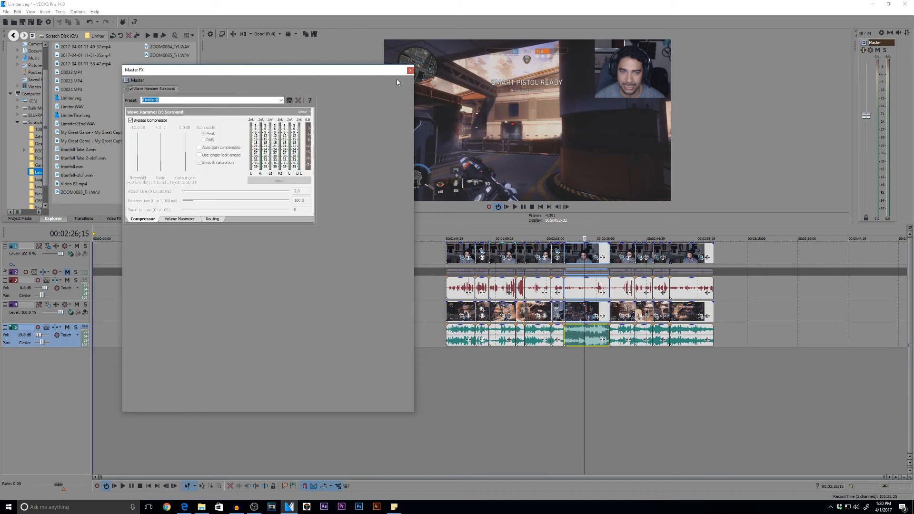
Add the Waves L316 Stereo limiter to the master chain after Wave Hammer Surround
left_click(410, 71)
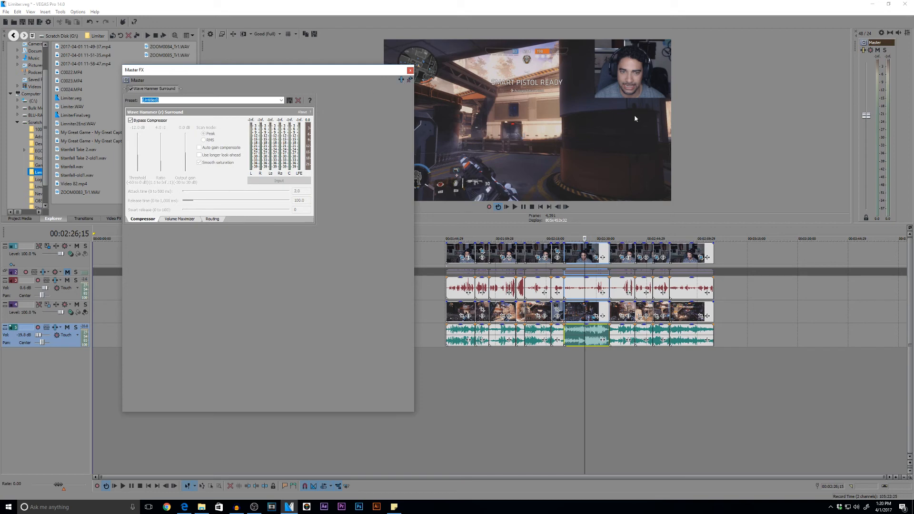
mouse_move(419, 78)
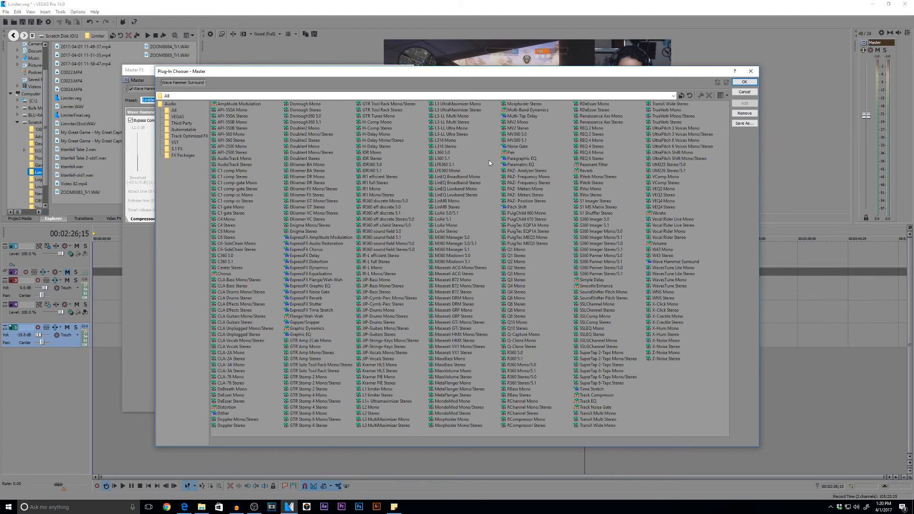
left_click(446, 147)
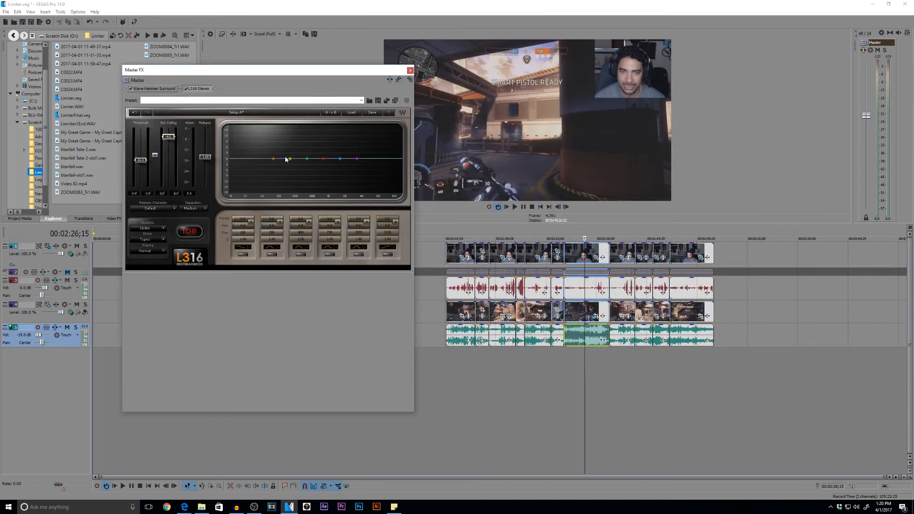
mouse_move(368, 185)
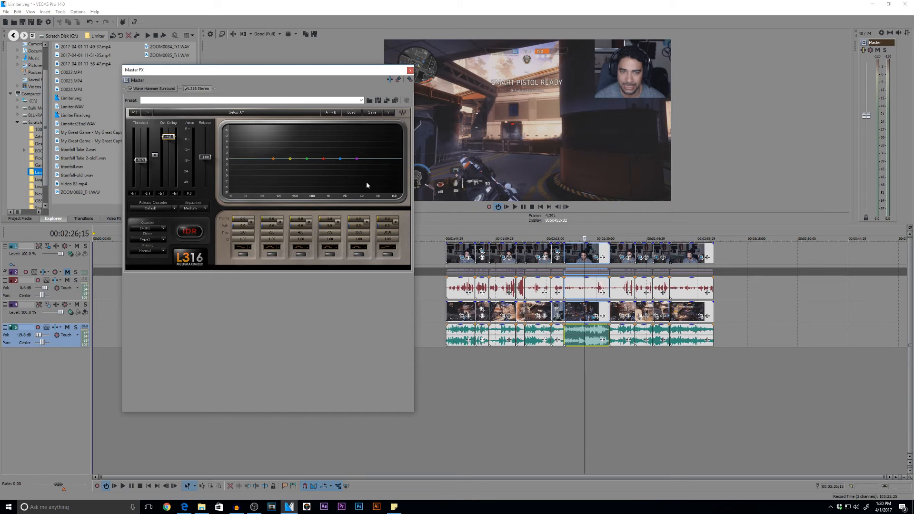
mouse_move(372, 177)
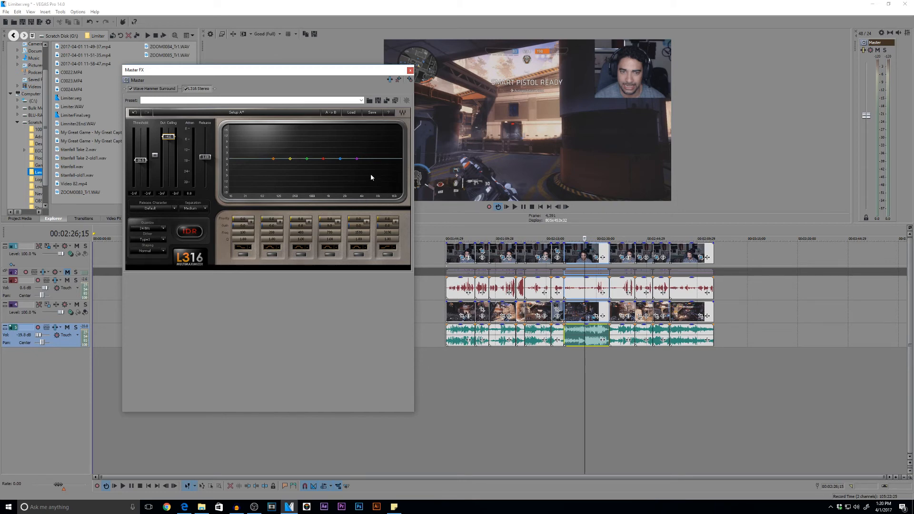
mouse_move(323, 177)
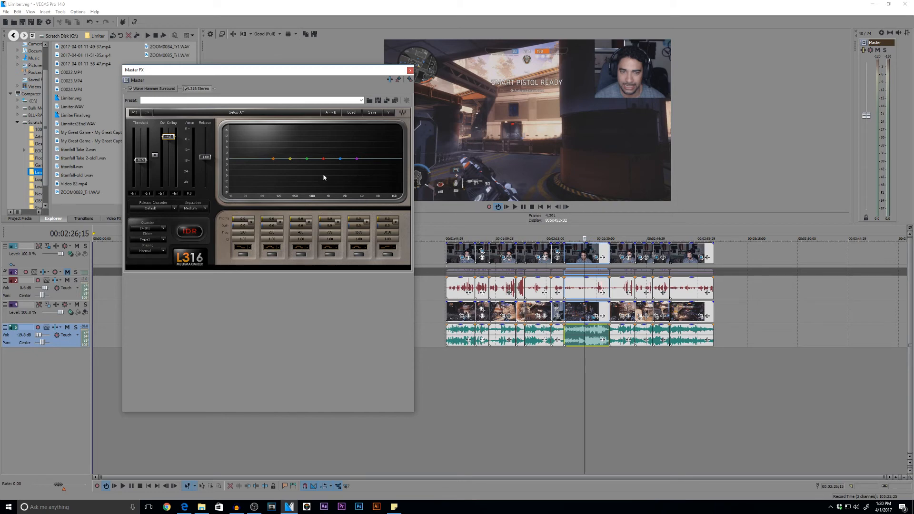